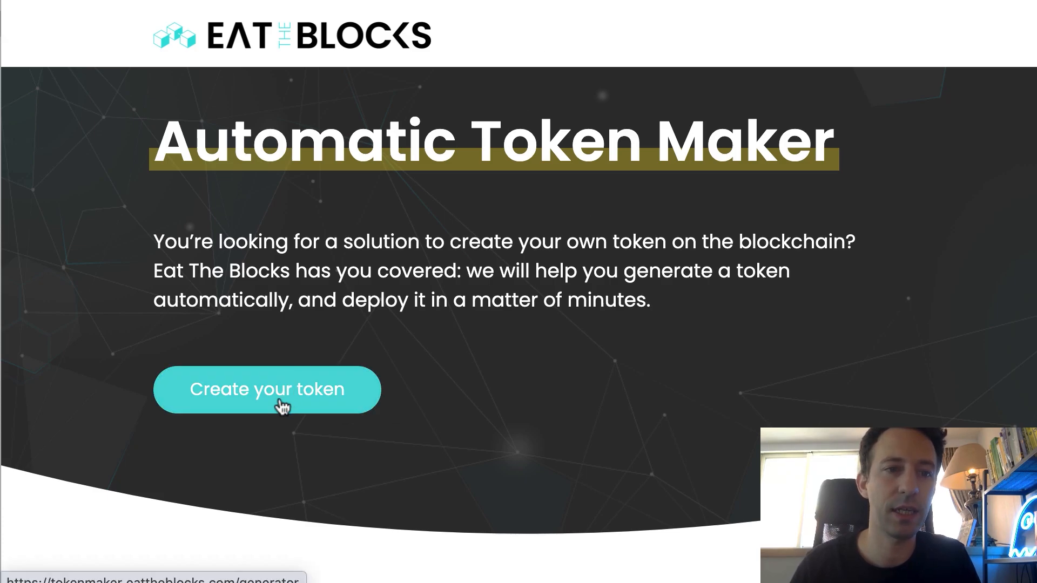
# Step: Start a new token and choose Ethereum as the blockchain for the ERC20 form
pyautogui.click(267, 389)
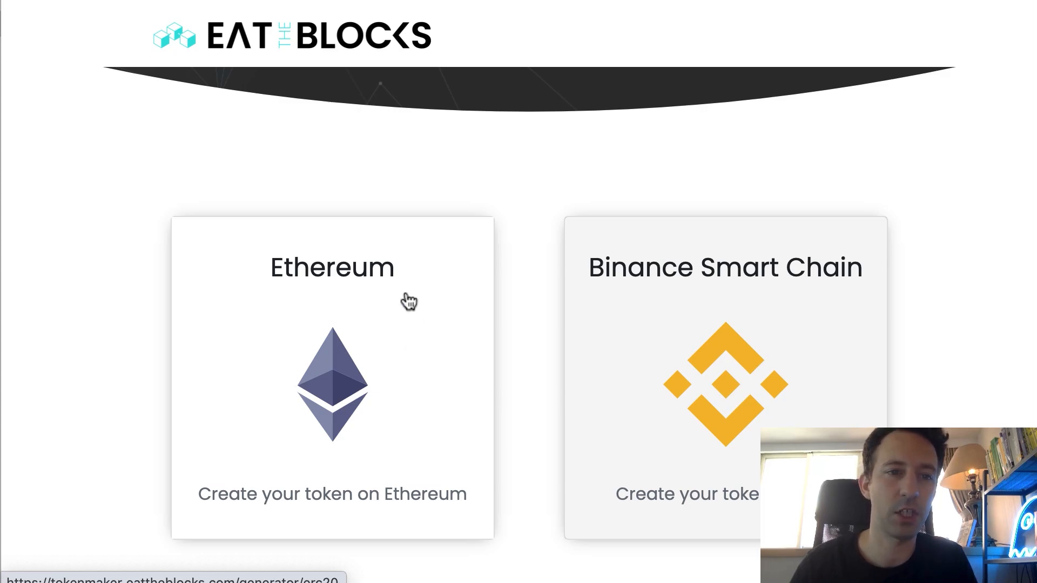
pyautogui.click(331, 370)
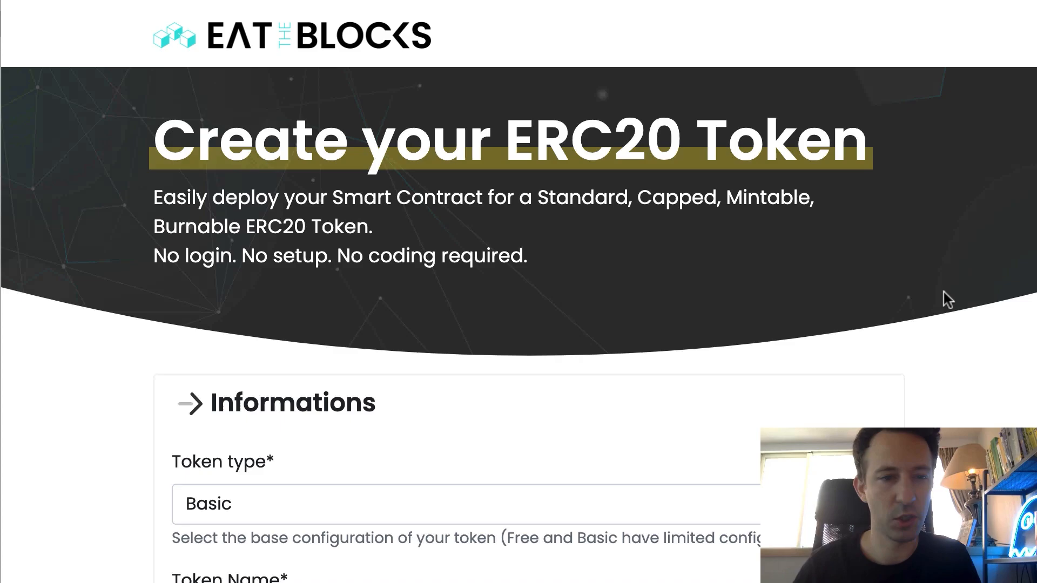
# Step: Set the token type to Custom, keeping name My token, symbol TKN and 18 decimals
pyautogui.scroll(-3)
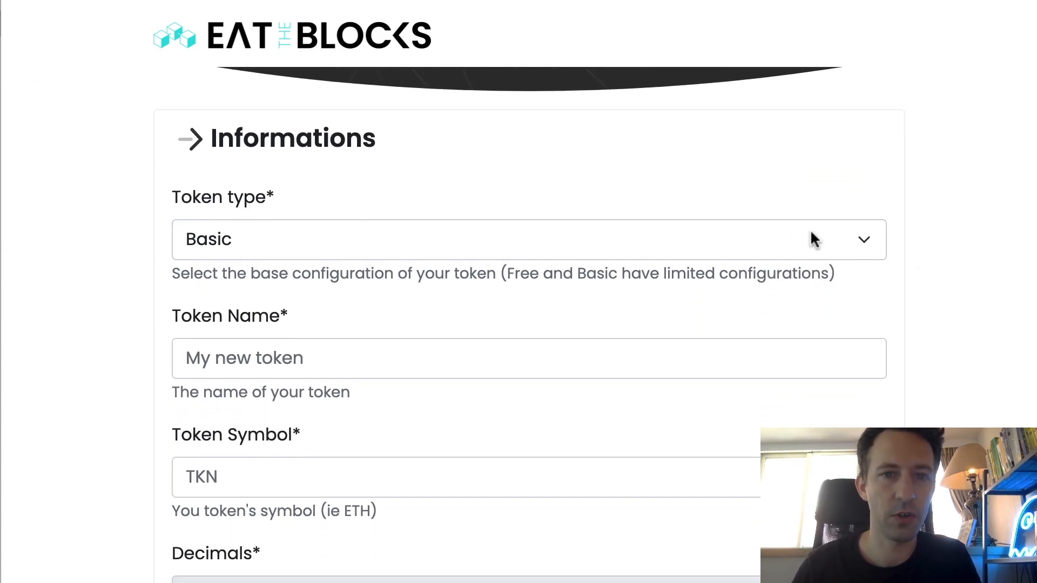
pyautogui.click(529, 240)
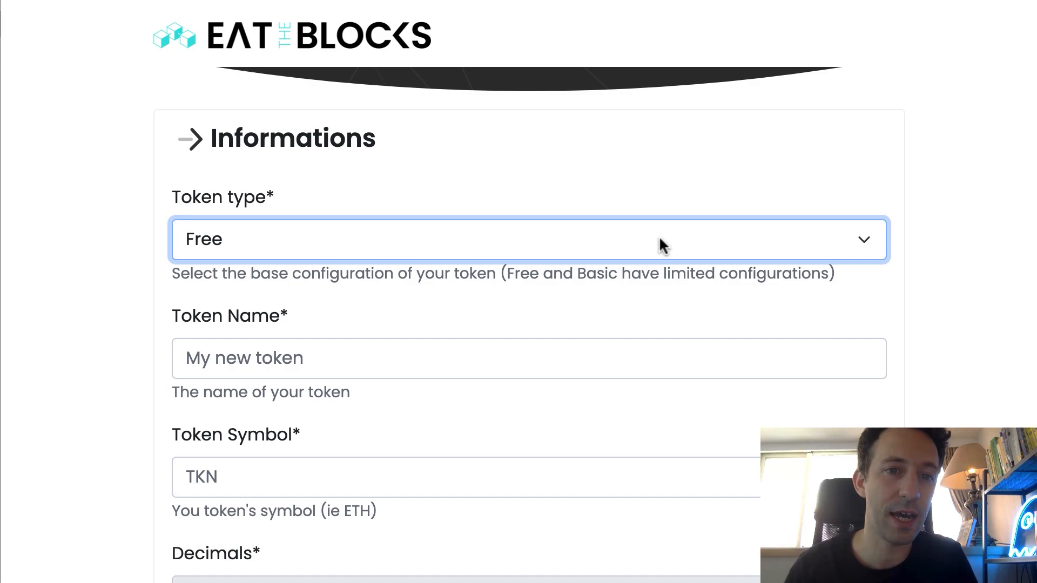
pyautogui.click(530, 239)
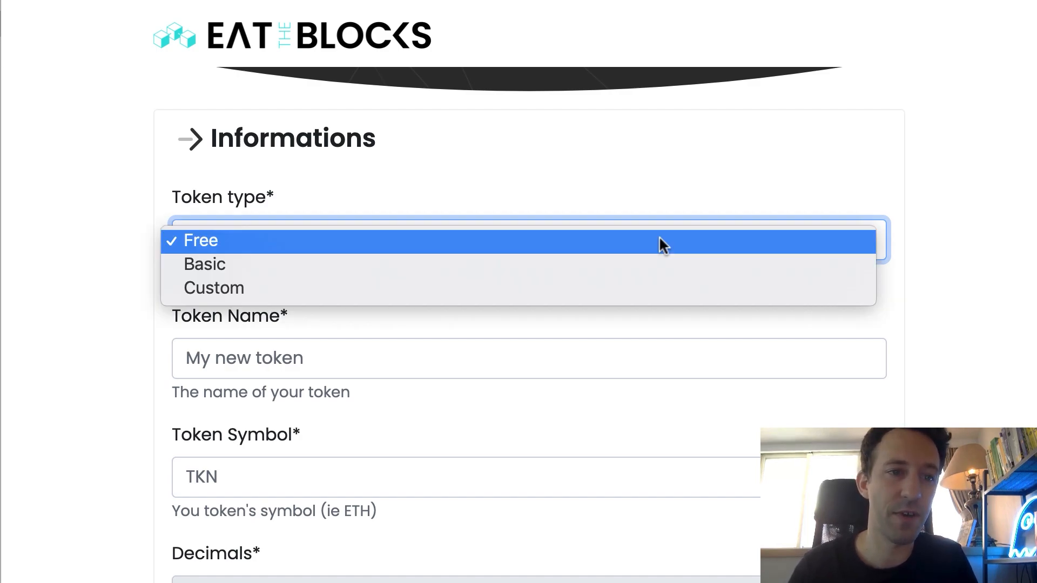
pyautogui.moveTo(640, 268)
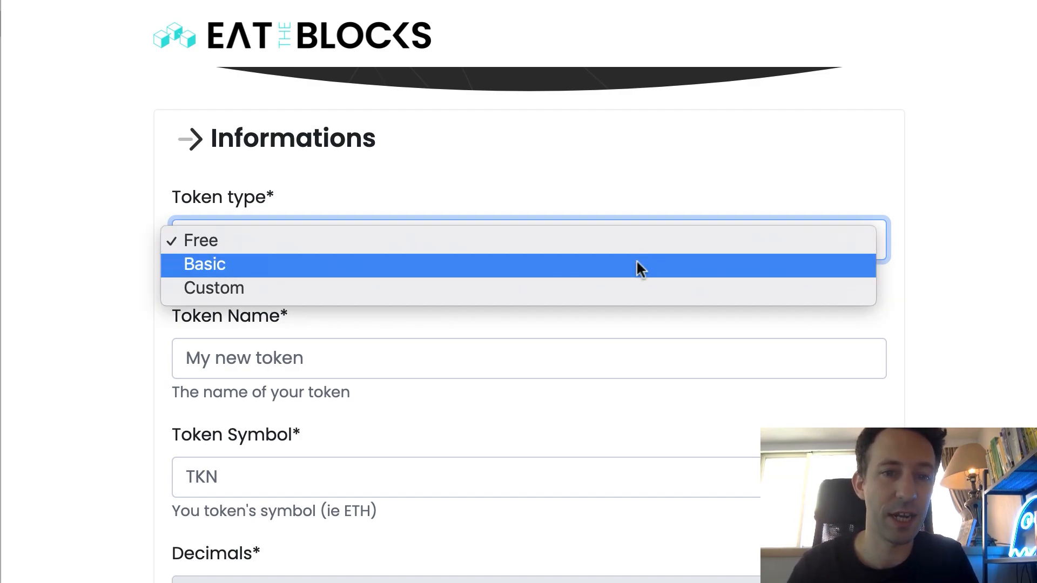
pyautogui.moveTo(574, 275)
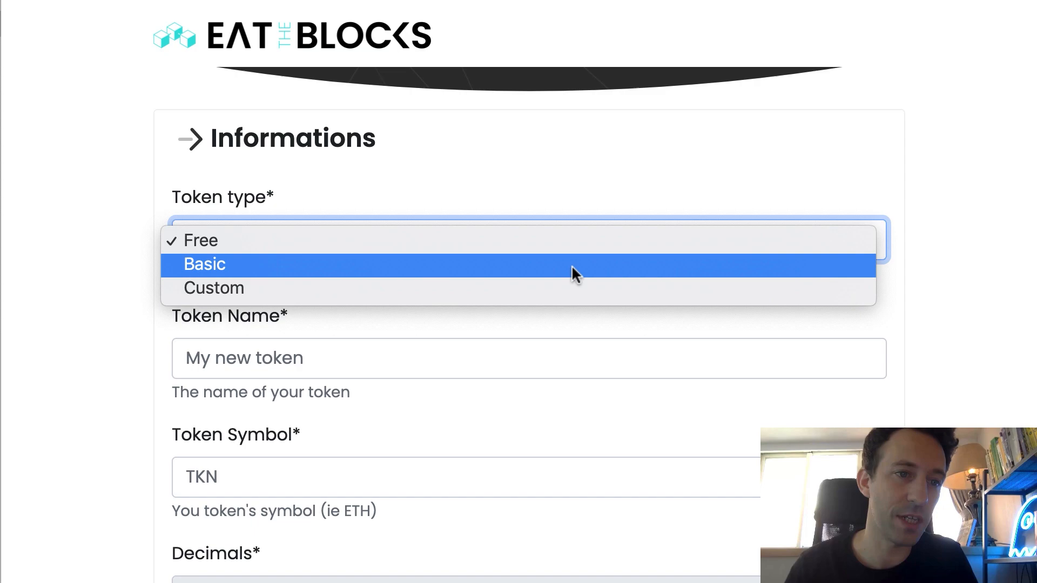
pyautogui.moveTo(549, 287)
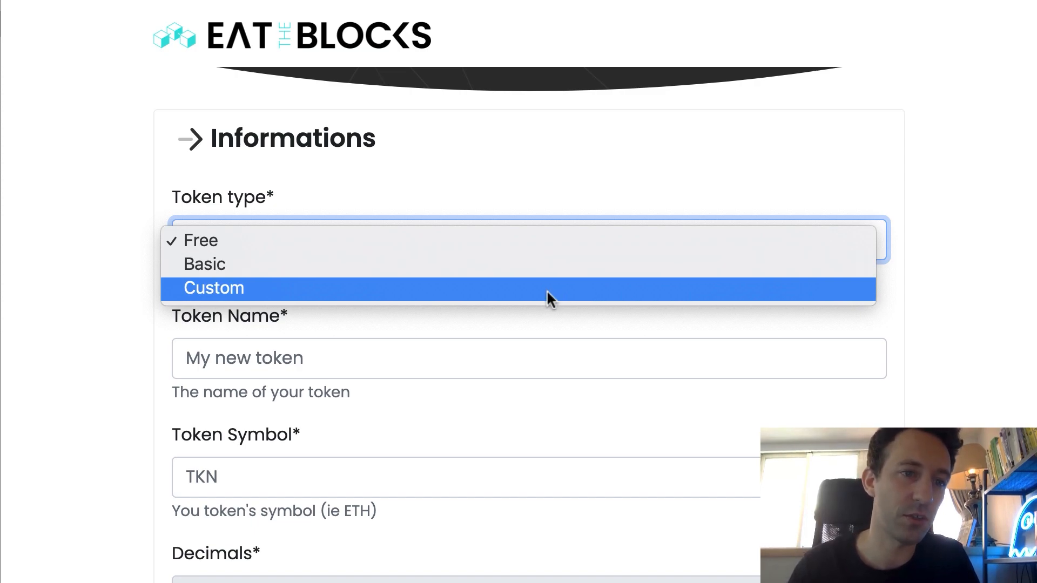
pyautogui.moveTo(511, 289)
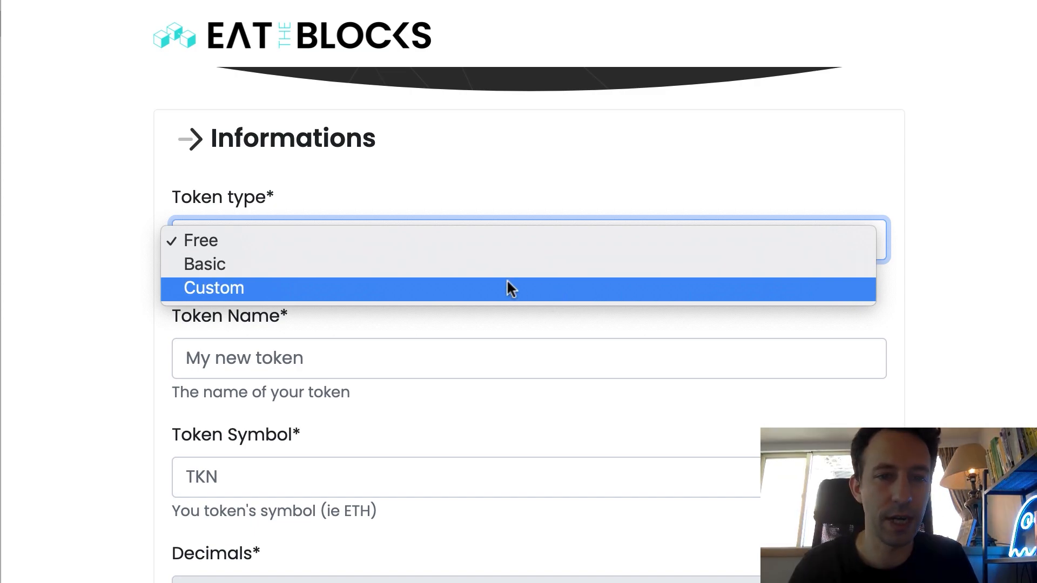
pyautogui.click(213, 287)
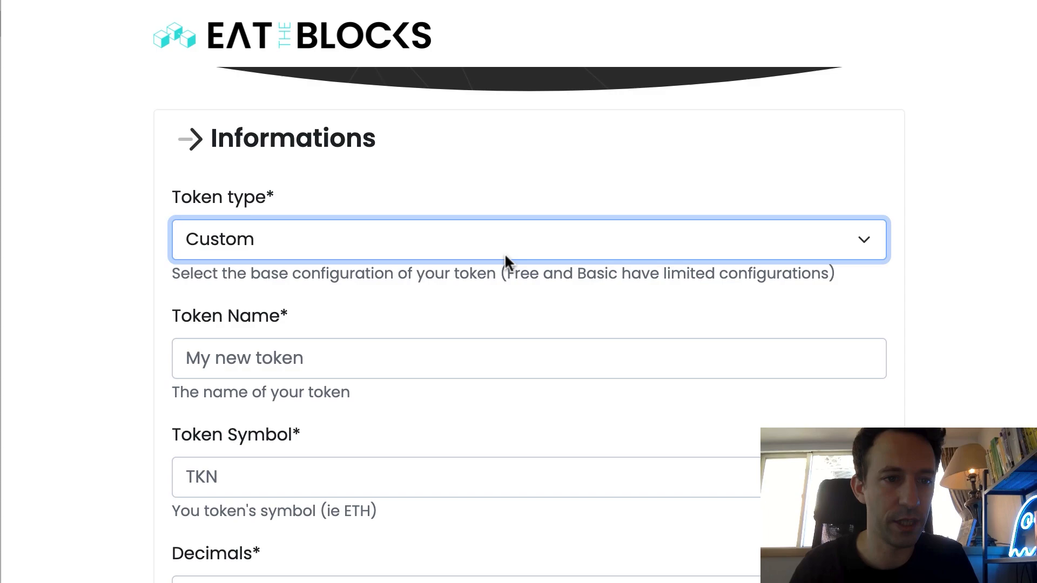
pyautogui.scroll(-3)
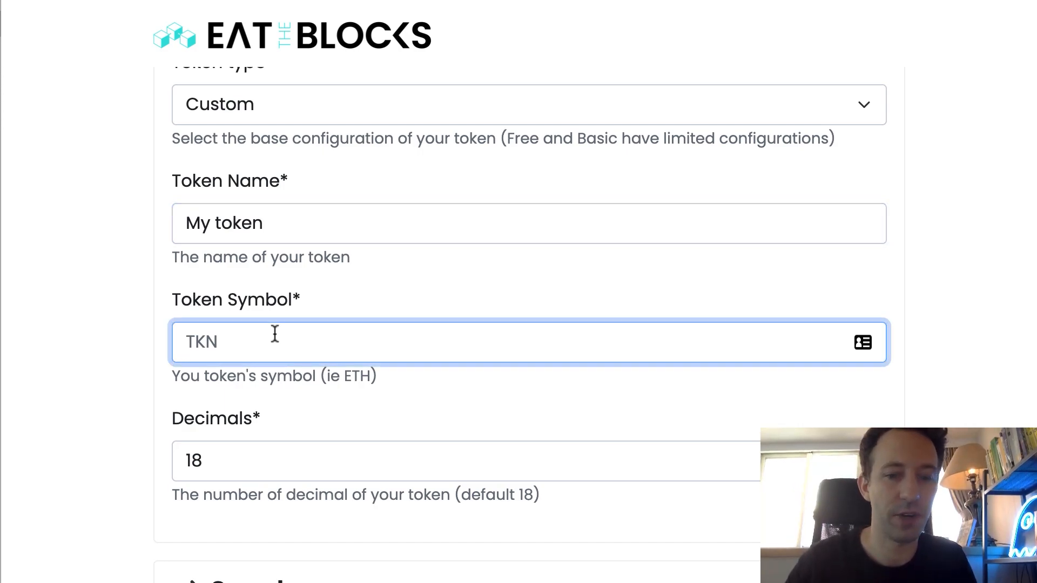
pyautogui.scroll(-3)
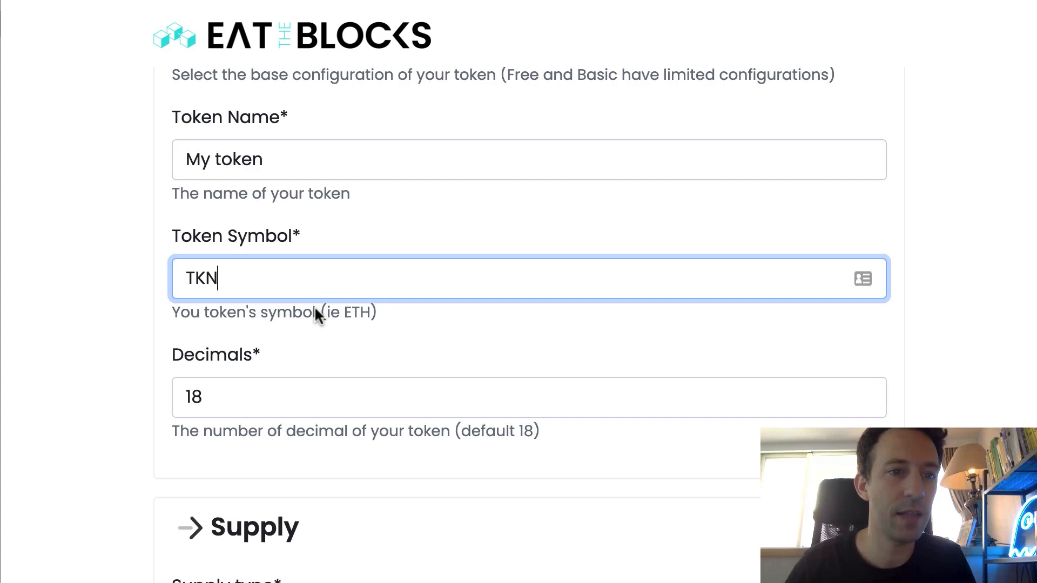
pyautogui.scroll(-3)
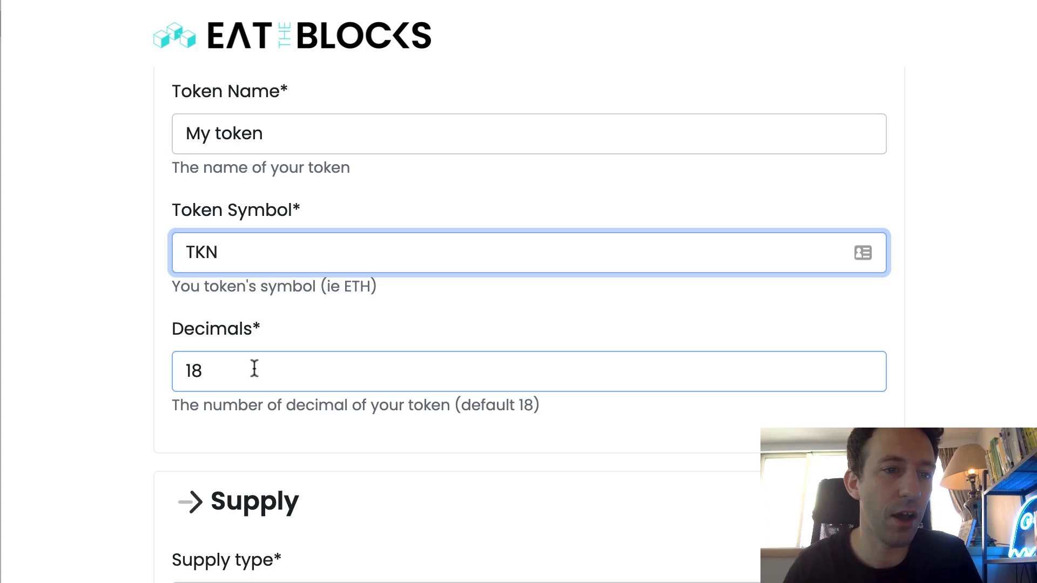
pyautogui.moveTo(285, 372)
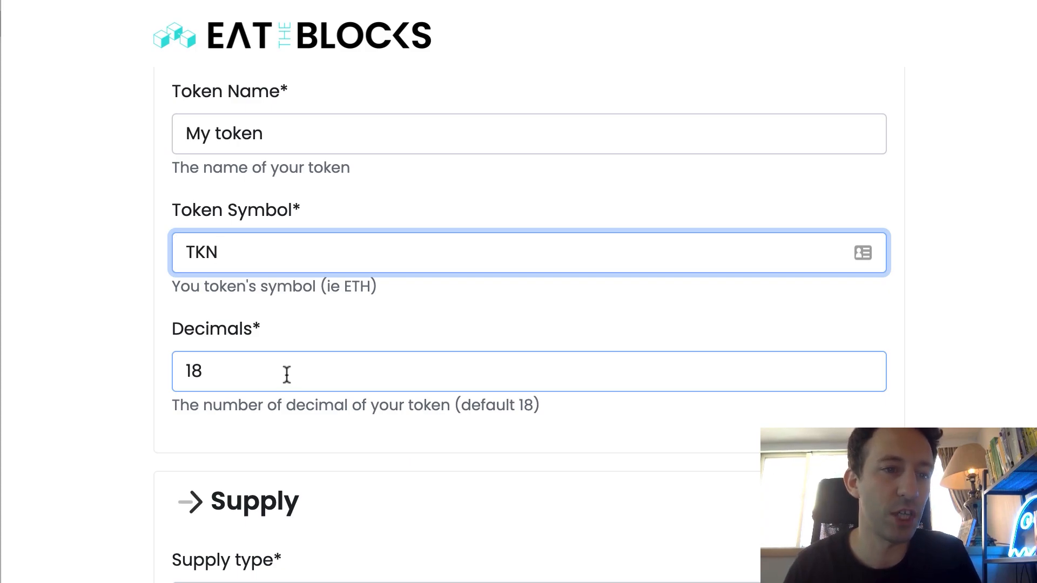
# Step: Try the Capped and Unlimited supply types, then return to Fixed
pyautogui.scroll(-3)
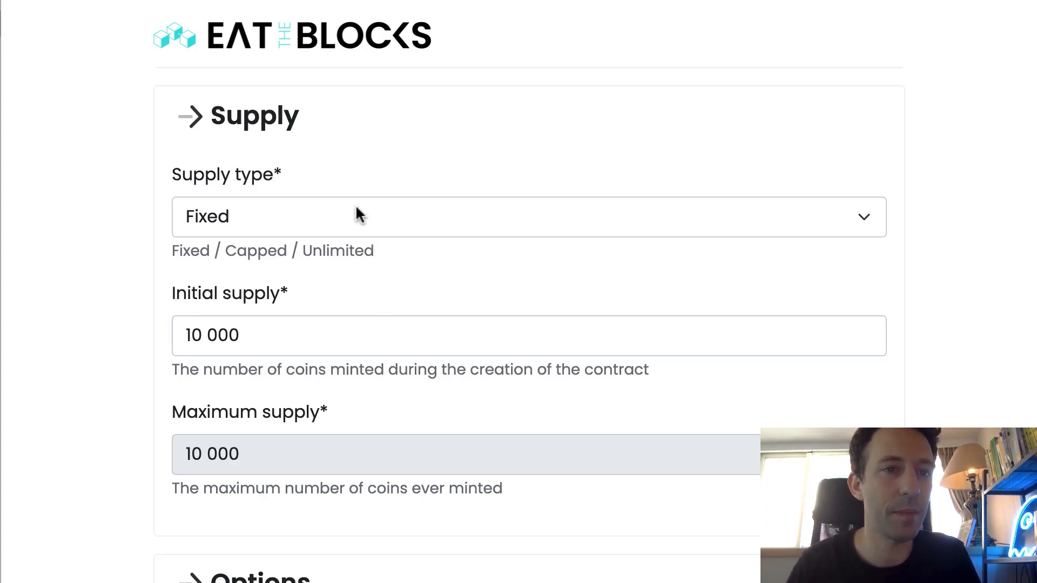
pyautogui.click(529, 216)
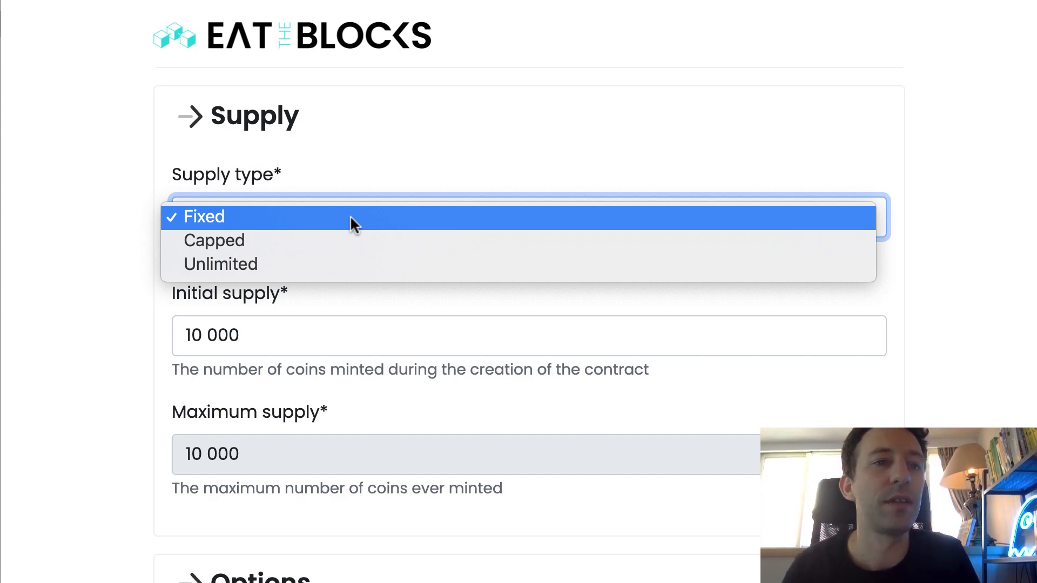
pyautogui.click(214, 240)
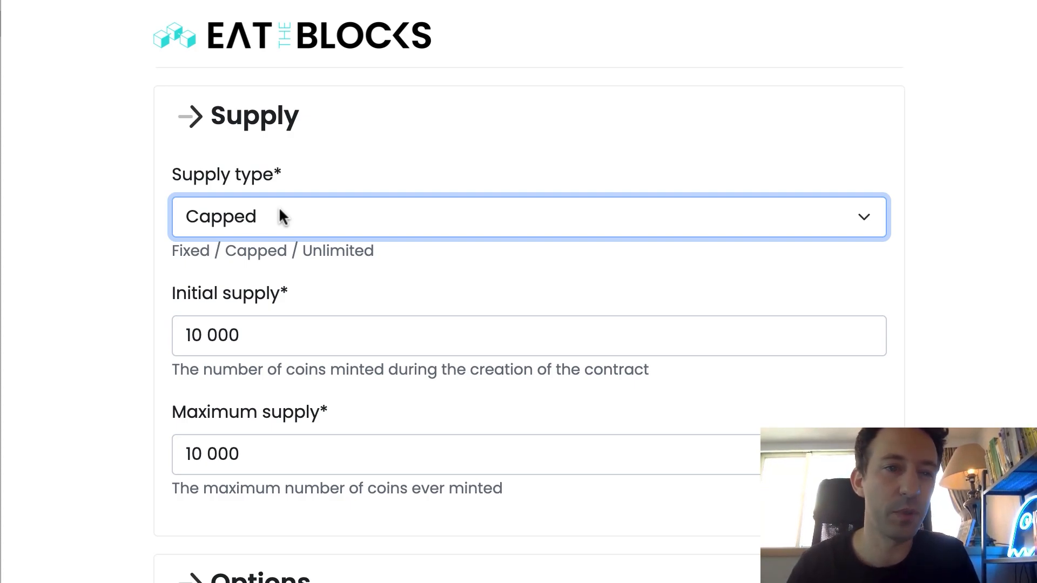
pyautogui.click(529, 216)
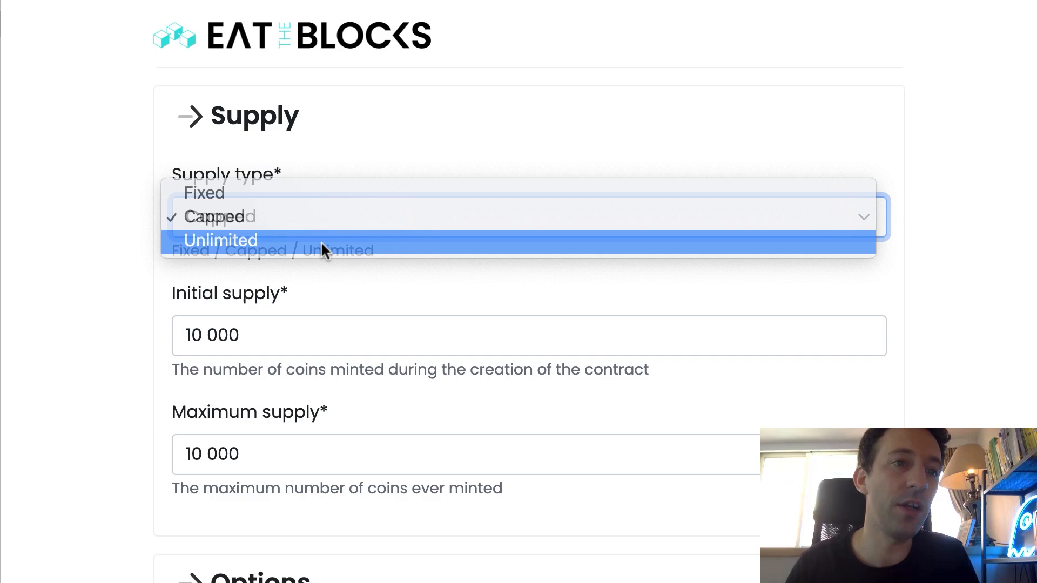
pyautogui.click(220, 240)
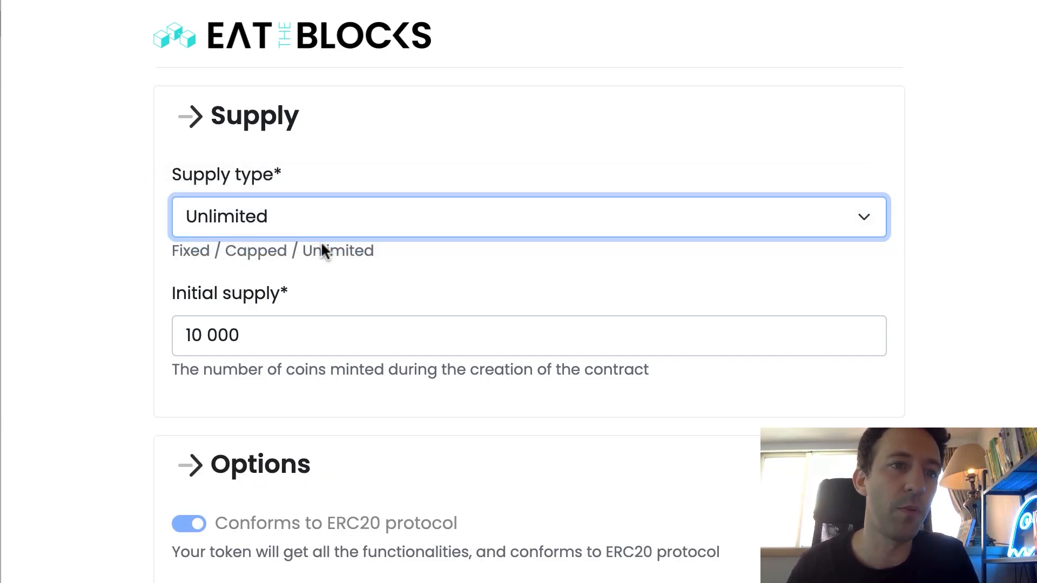
pyautogui.click(530, 216)
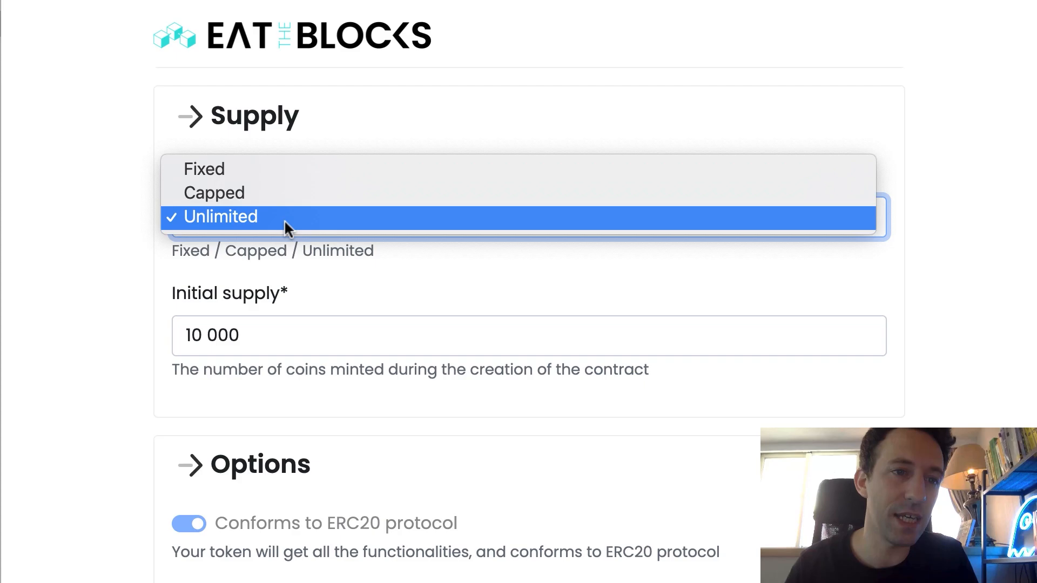
pyautogui.click(204, 168)
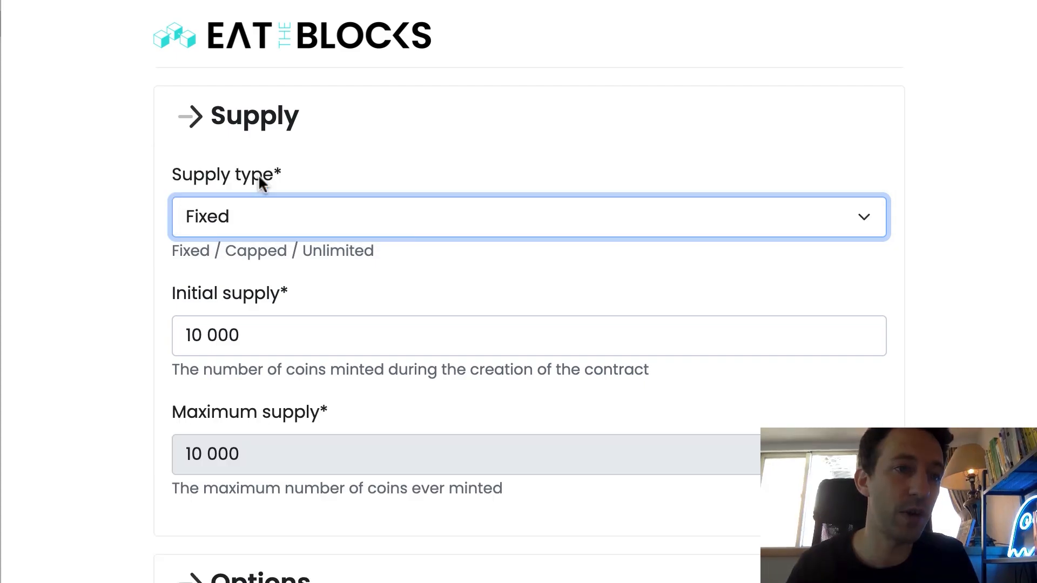
pyautogui.moveTo(277, 208)
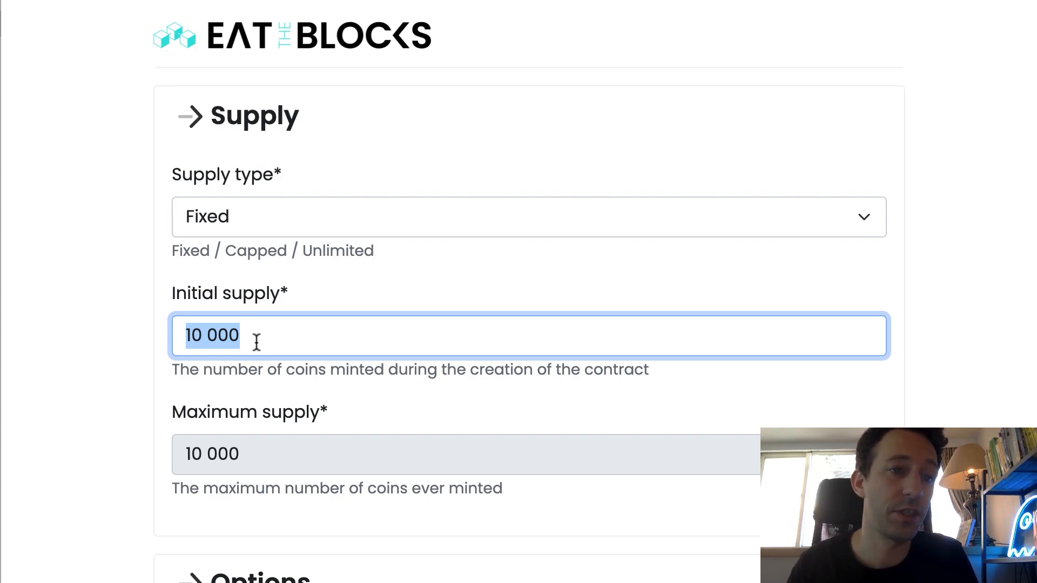
# Step: Set supply to Capped with initial supply 1 000 000 and maximum 2 000 000
pyautogui.click(529, 216)
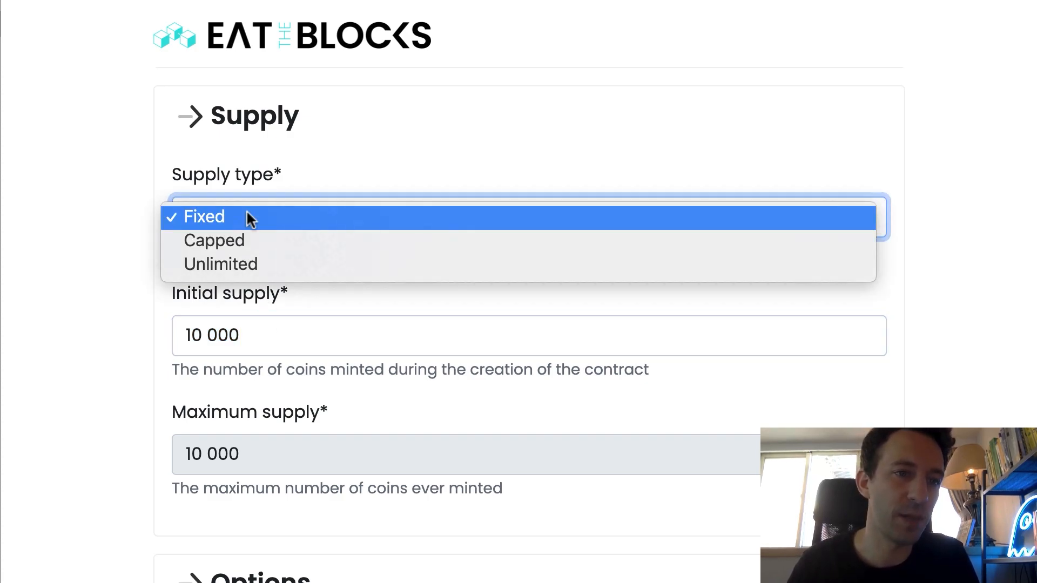
pyautogui.click(214, 240)
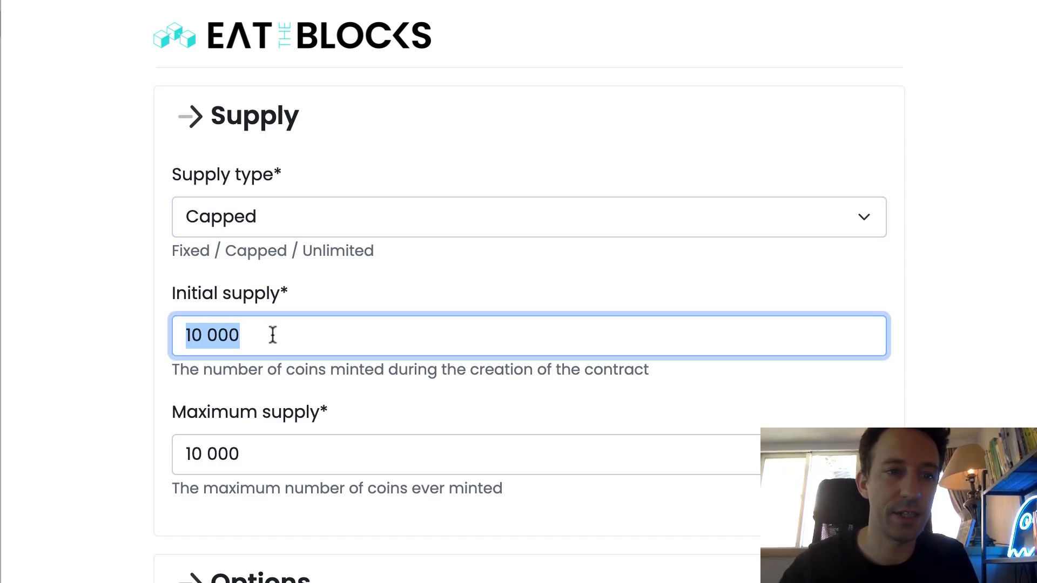
pyautogui.write('1 000')
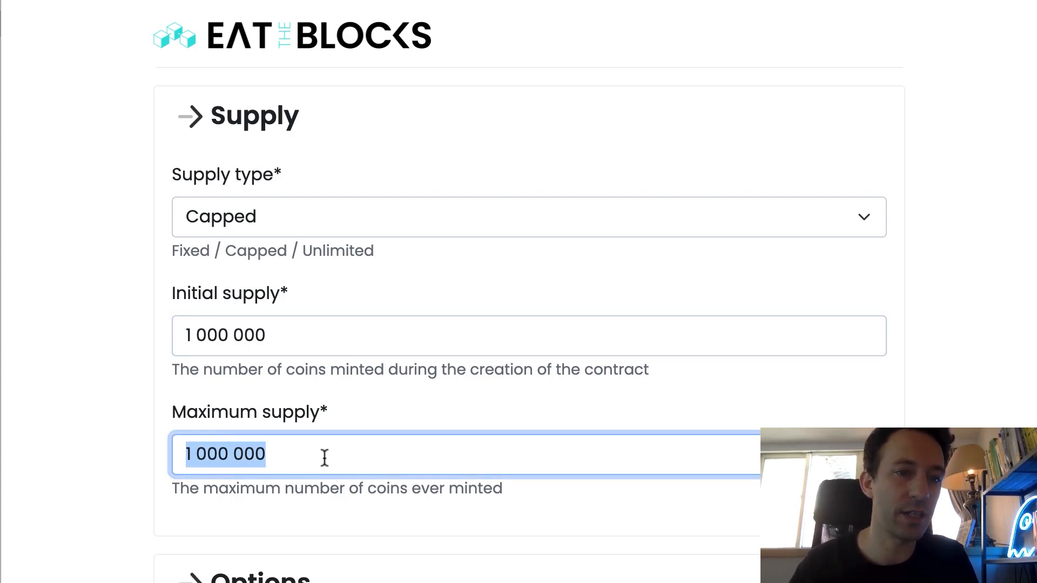
pyautogui.write('2')
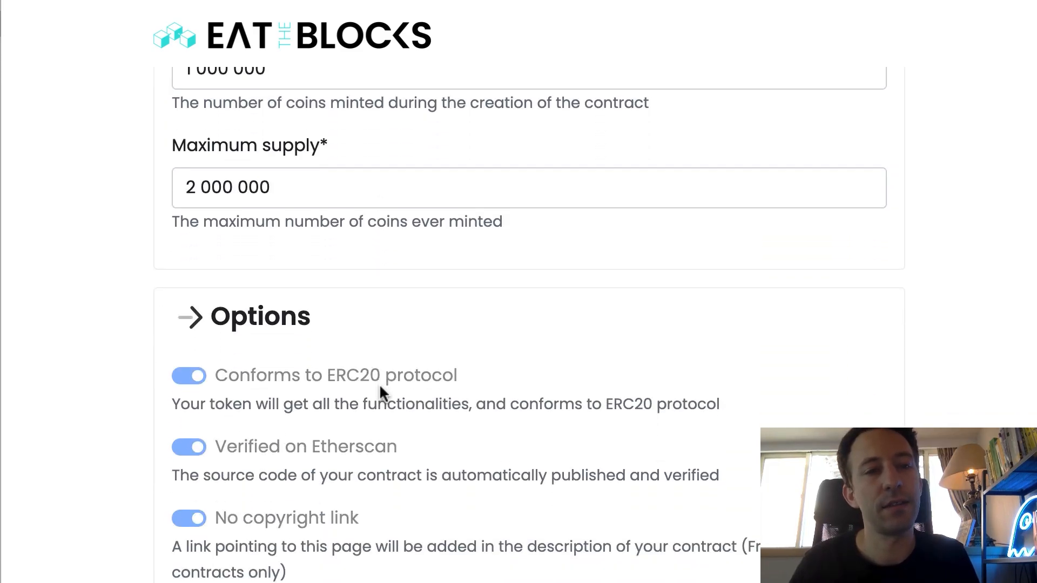
# Step: Scroll the form to bring the Options section into view
pyautogui.scroll(-3)
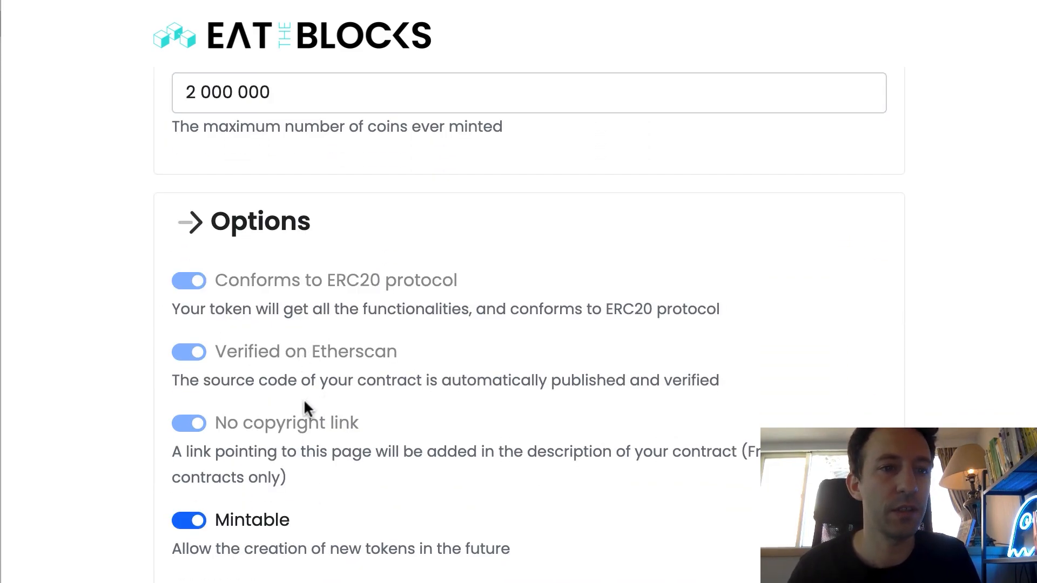
pyautogui.moveTo(274, 302)
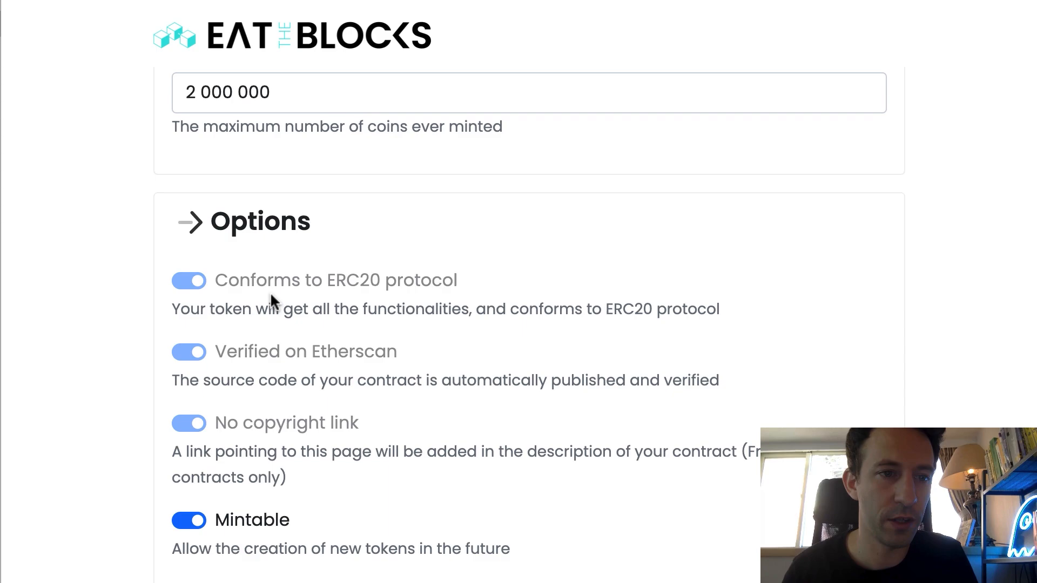
pyautogui.scroll(-3)
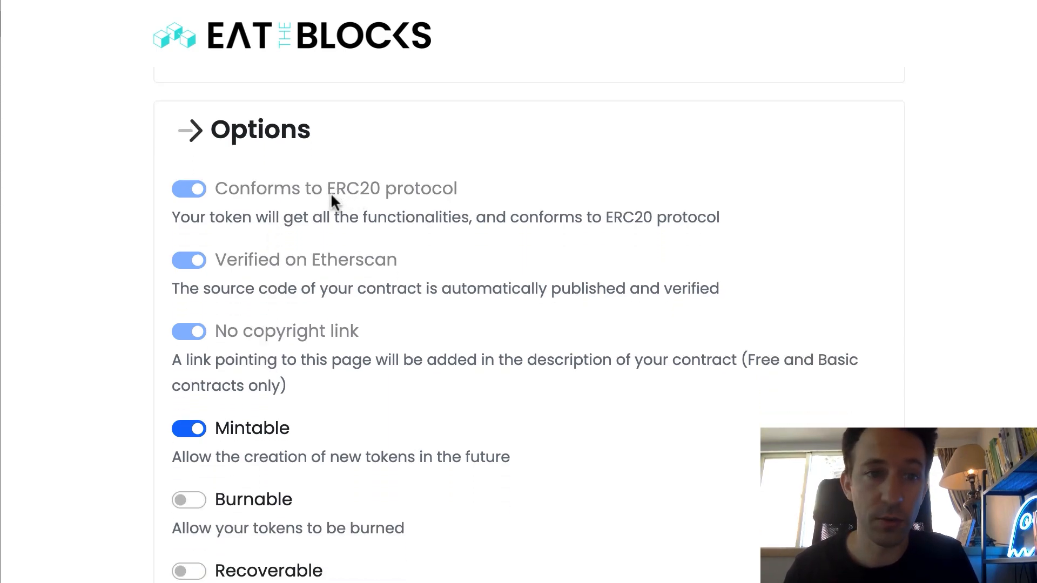
pyautogui.moveTo(350, 199)
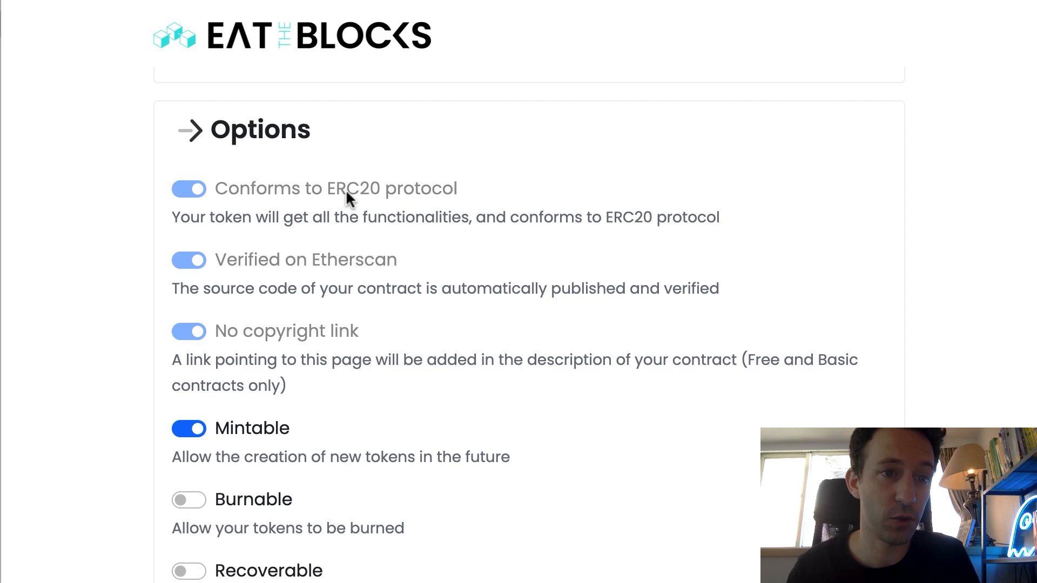
pyautogui.moveTo(338, 279)
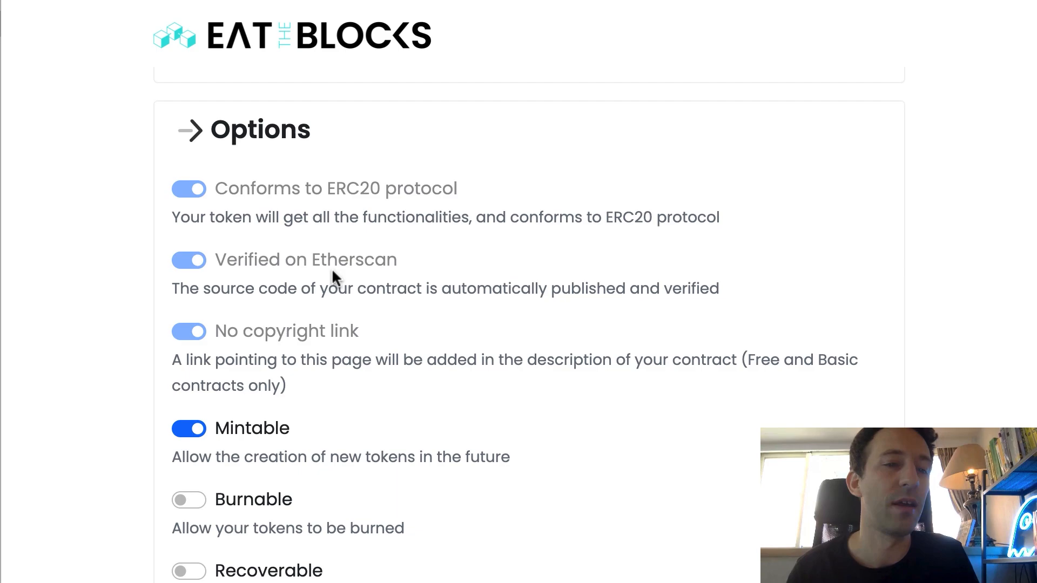
pyautogui.moveTo(316, 317)
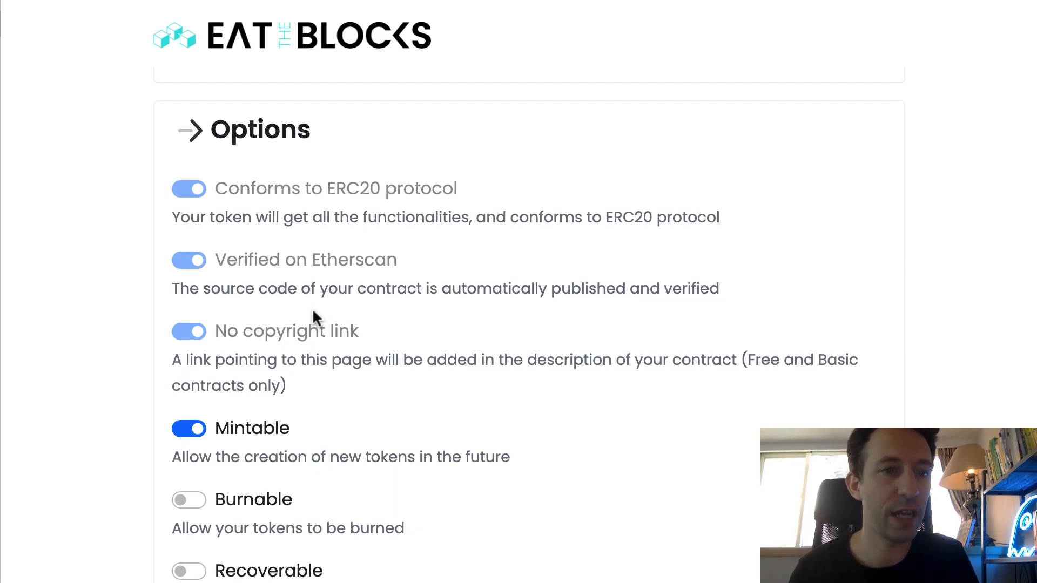
pyautogui.moveTo(335, 337)
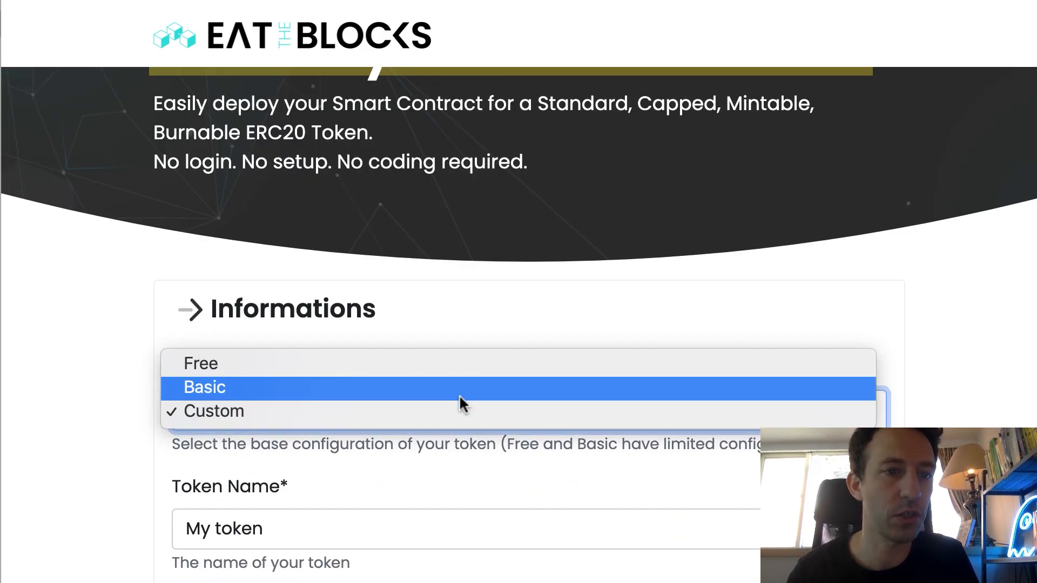
# Step: Toggle Mintable off and on and try the Burnable option, leaving Mintable on and Burnable off
pyautogui.scroll(-3)
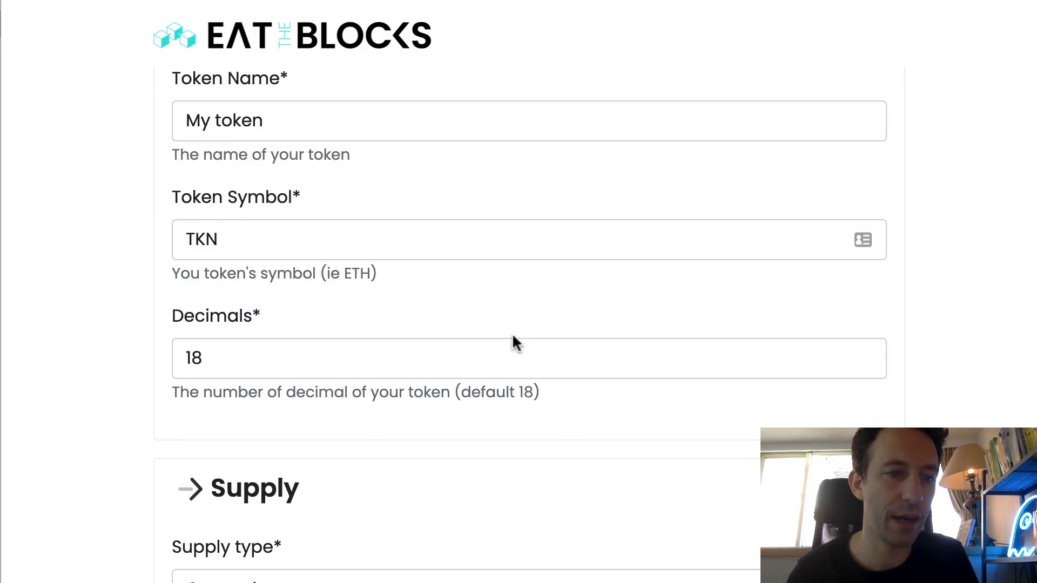
pyautogui.scroll(-3)
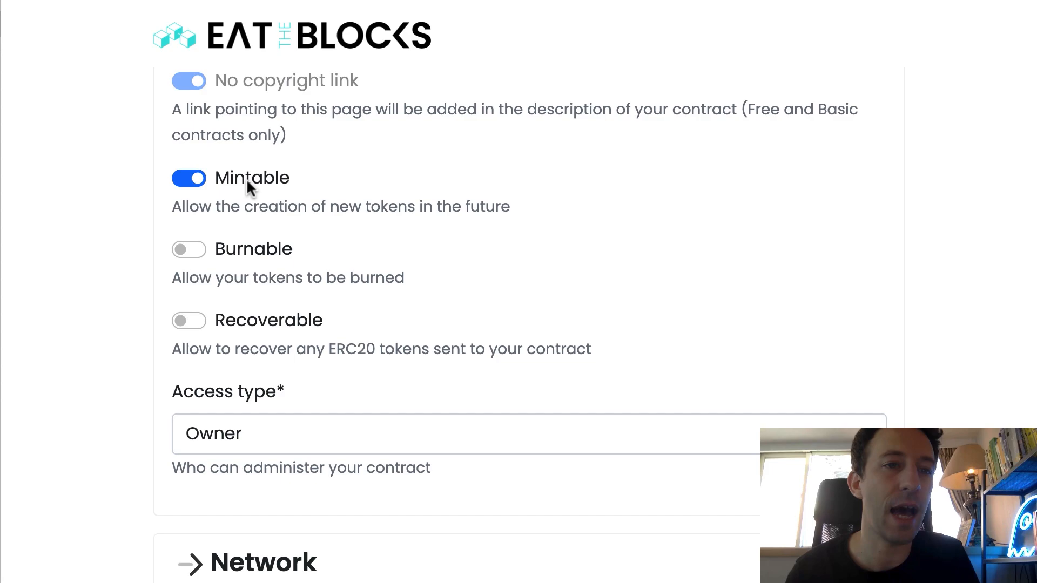
pyautogui.moveTo(316, 175)
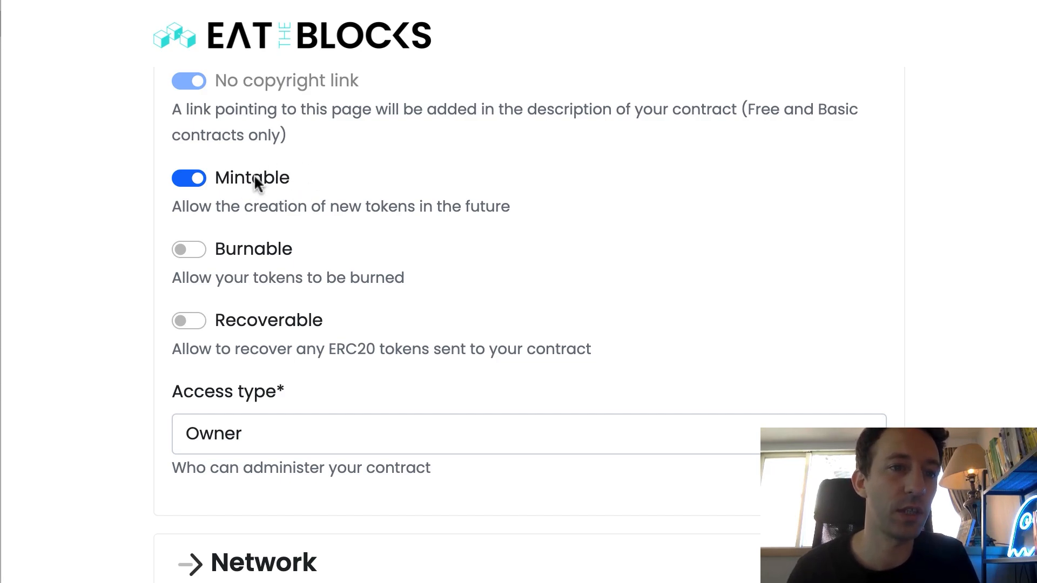
pyautogui.click(188, 177)
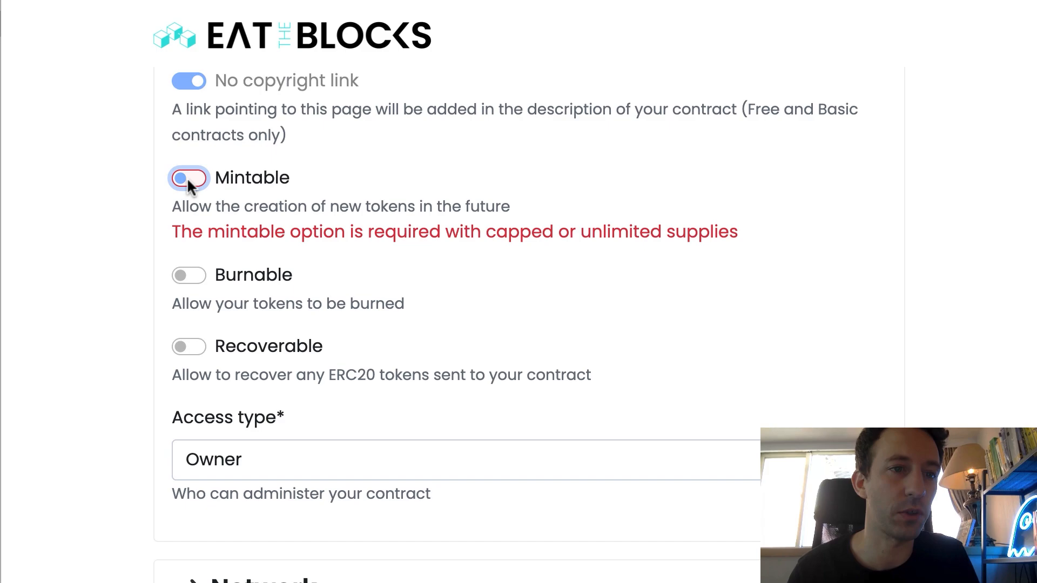
pyautogui.click(188, 178)
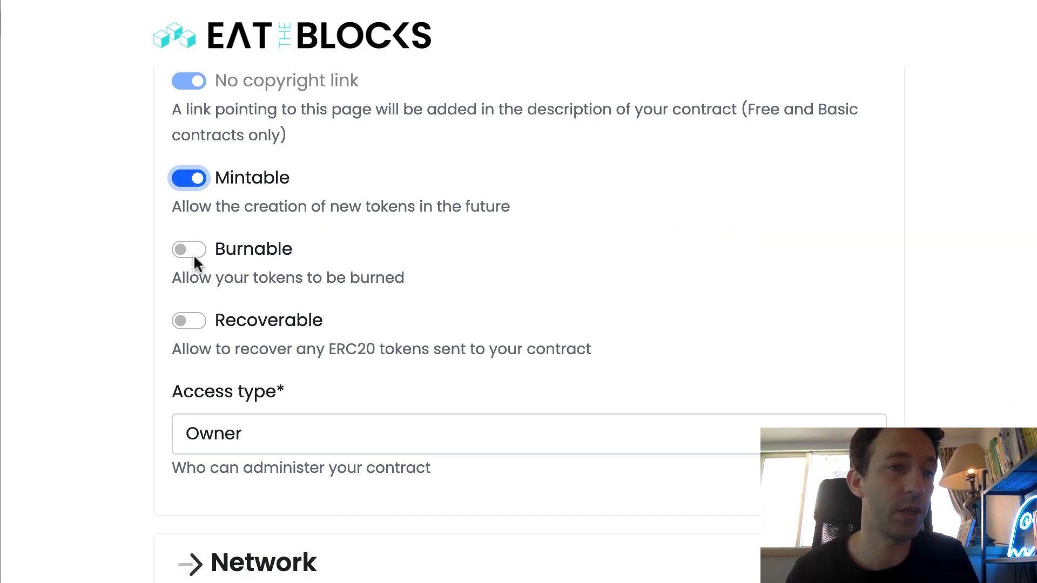
pyautogui.click(188, 250)
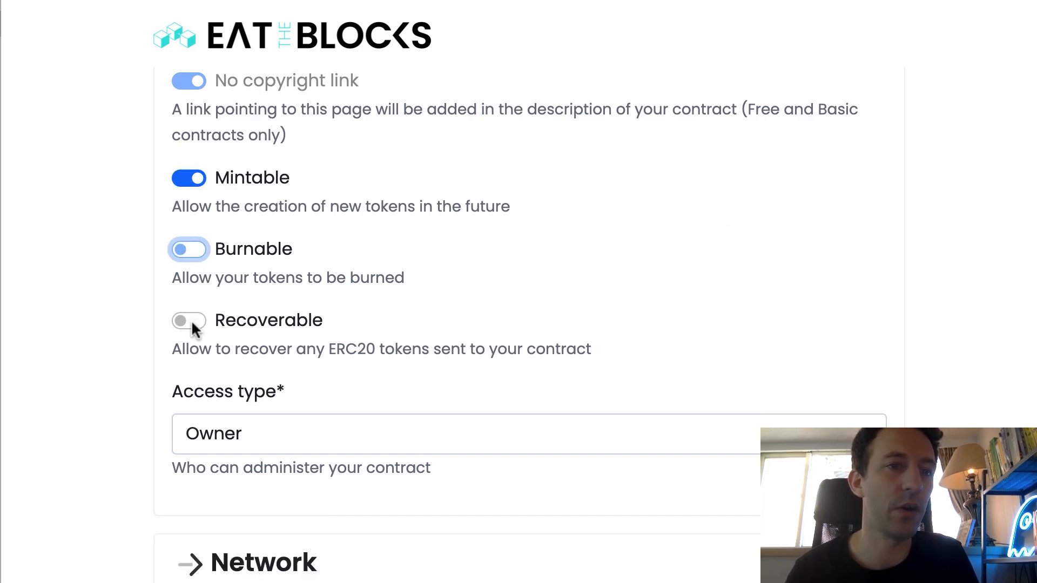
# Step: Switch the Recoverable option on for the token
pyautogui.click(188, 321)
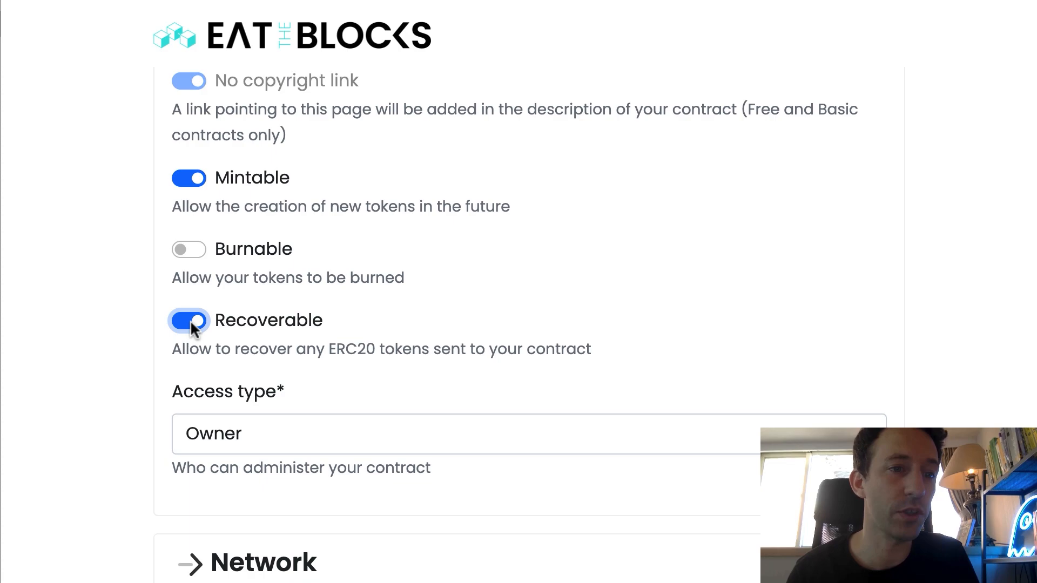
pyautogui.click(188, 321)
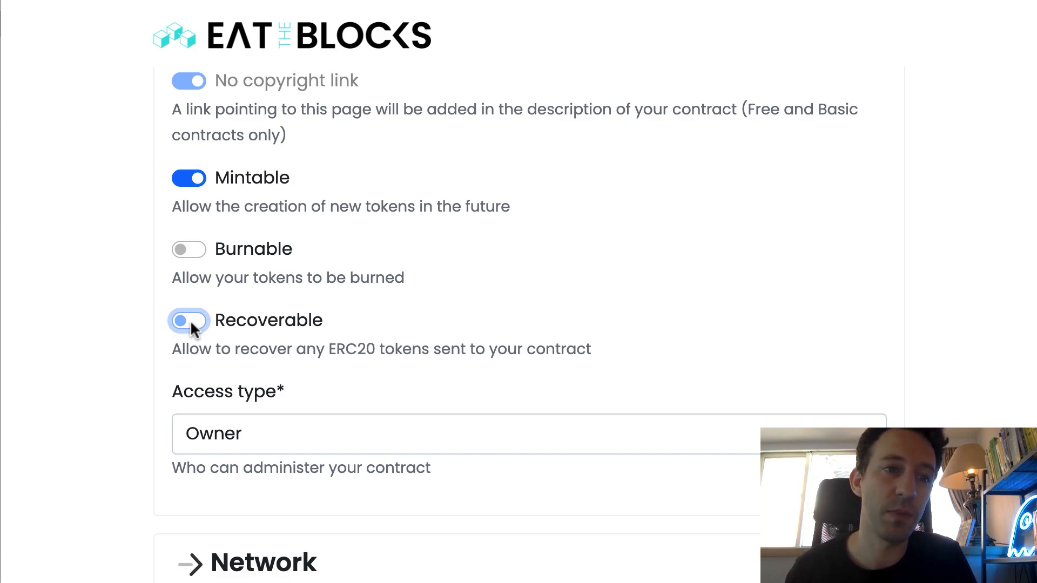
pyautogui.click(188, 319)
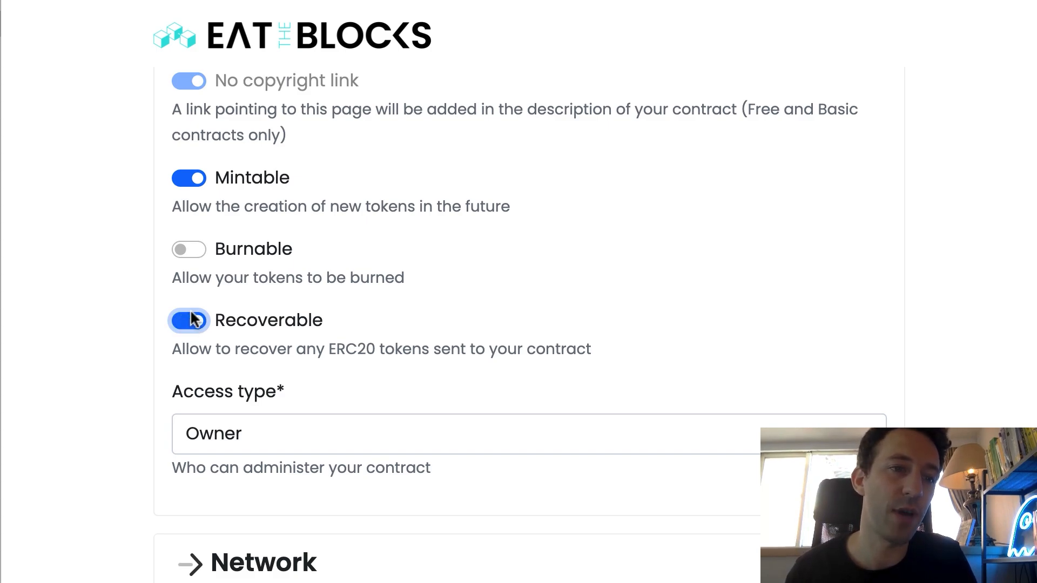
pyautogui.click(188, 319)
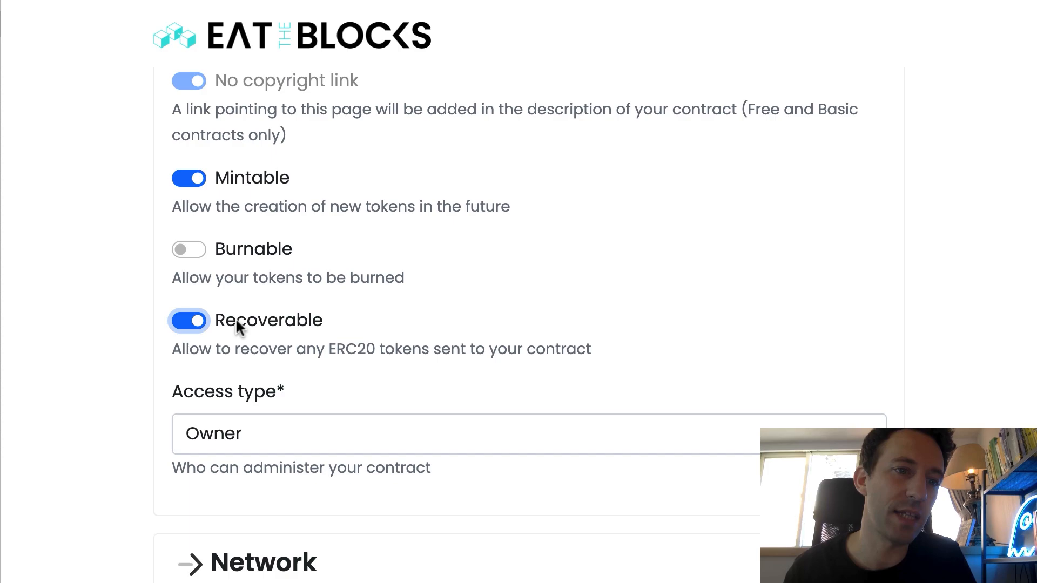
pyautogui.moveTo(270, 325)
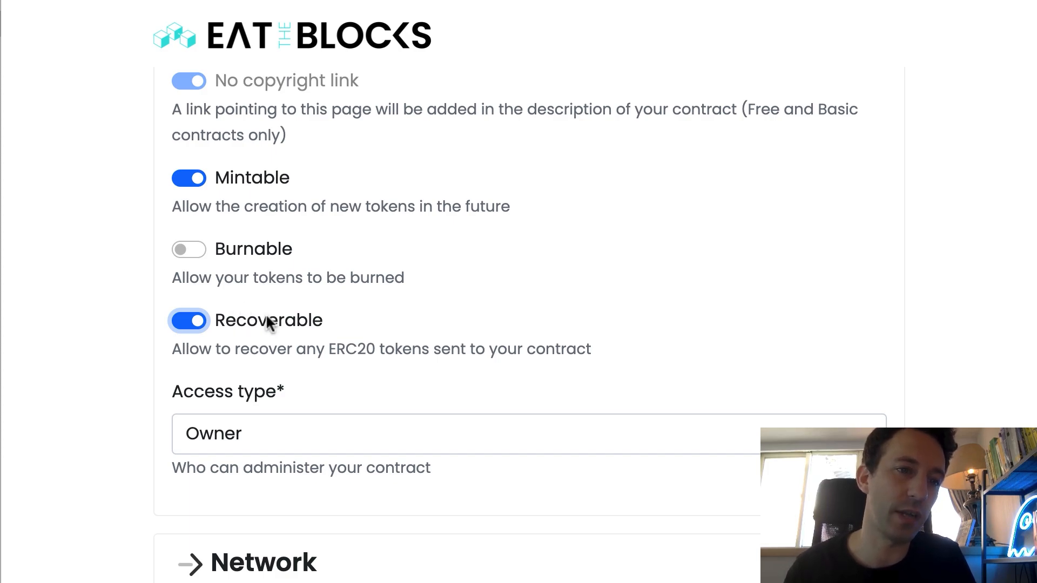
pyautogui.moveTo(253, 332)
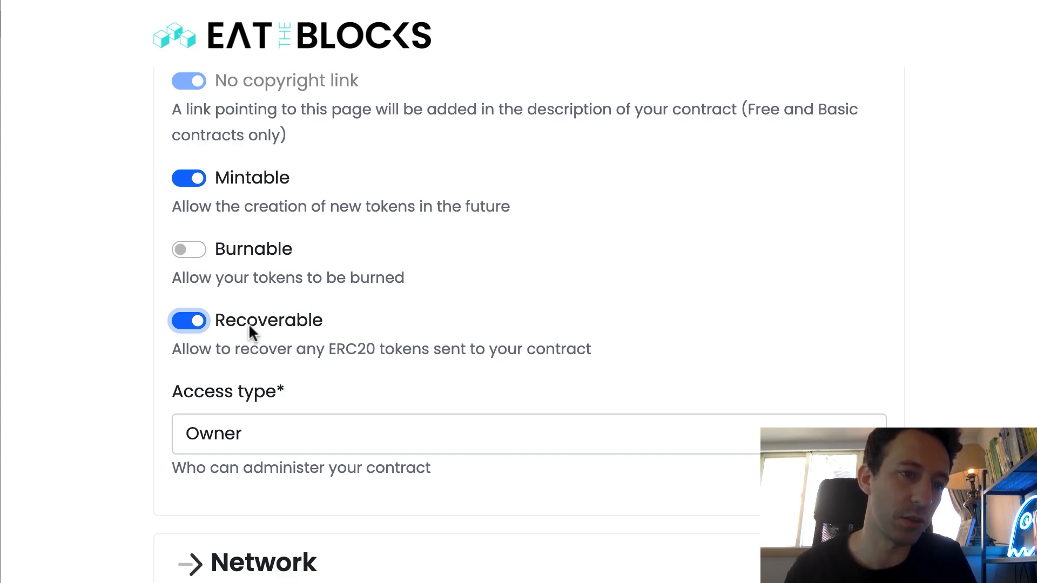
pyautogui.scroll(-3)
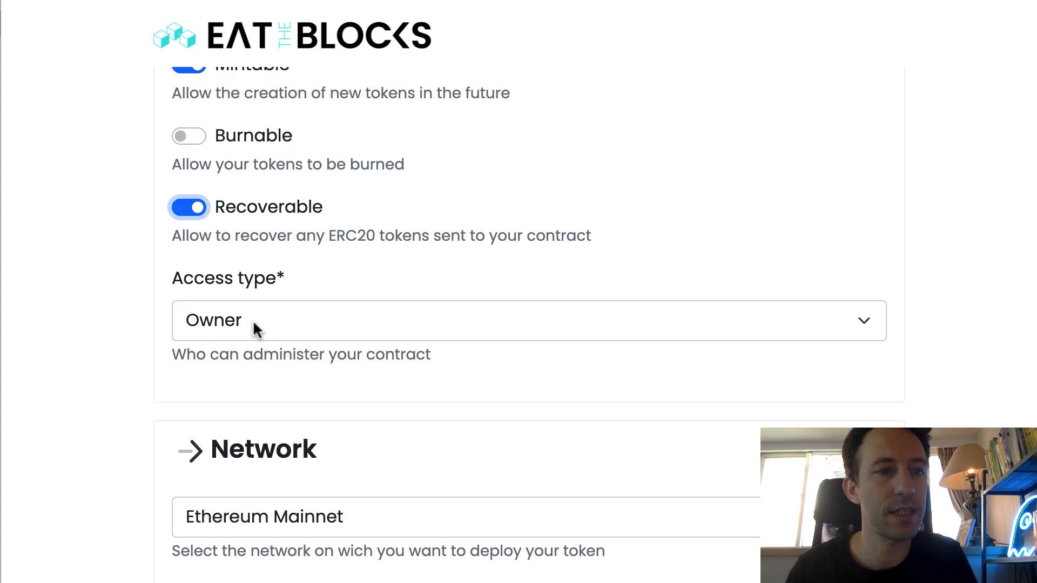
pyautogui.click(529, 321)
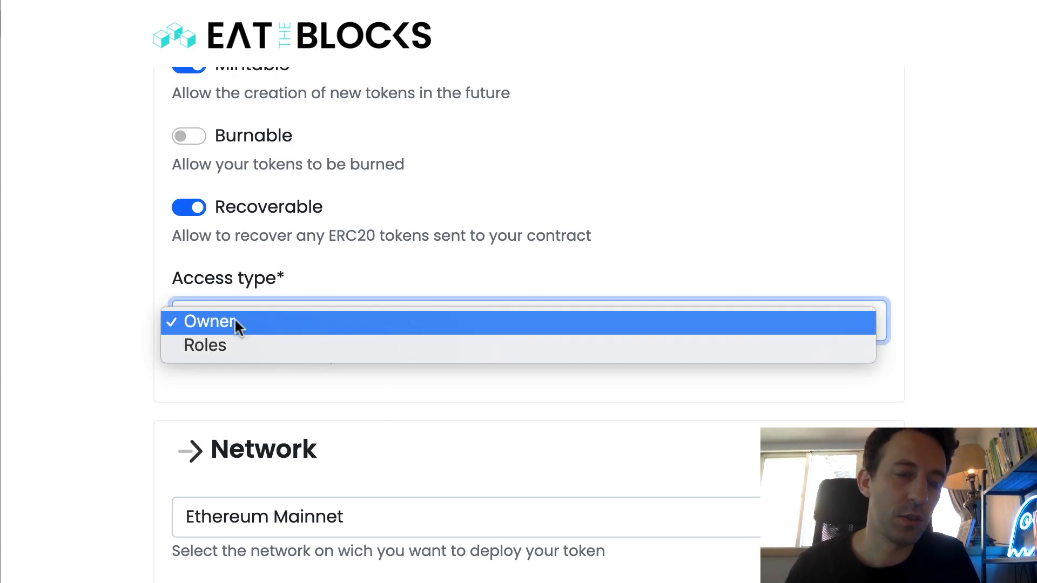
pyautogui.moveTo(221, 334)
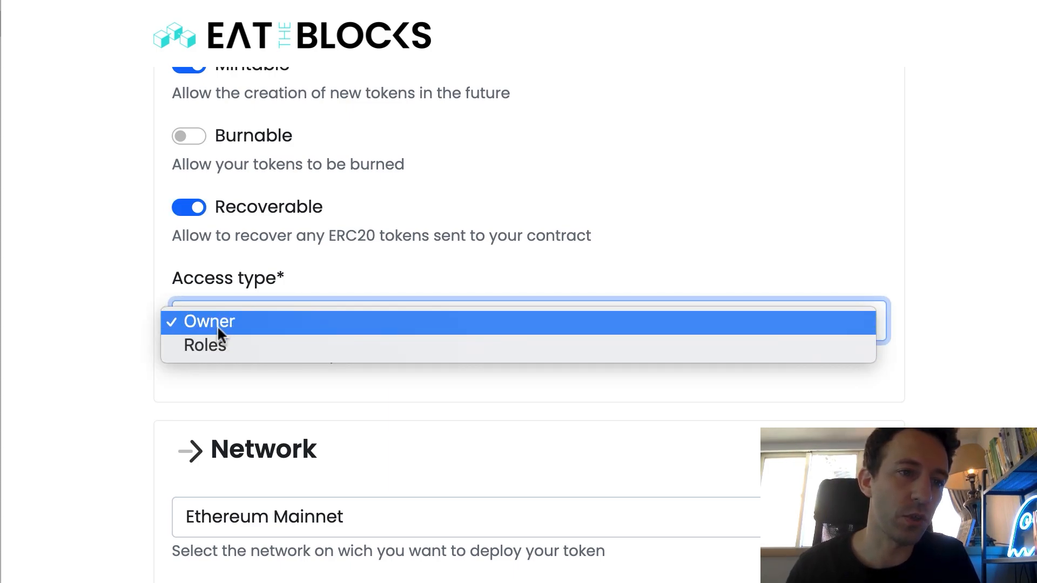
pyautogui.click(208, 322)
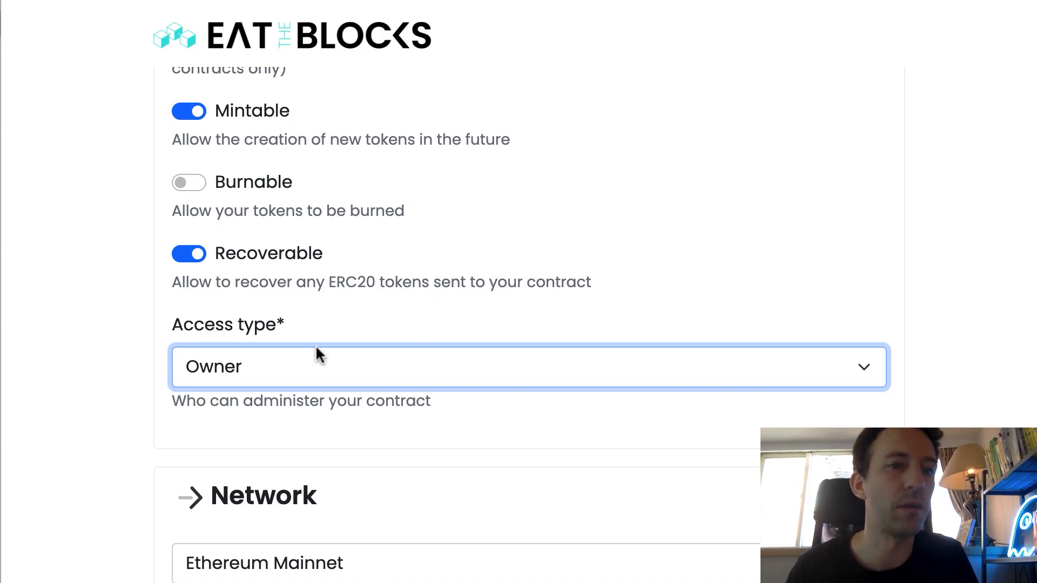
# Step: Scroll down to the Network, Agreement and Transaction sections
pyautogui.scroll(-3)
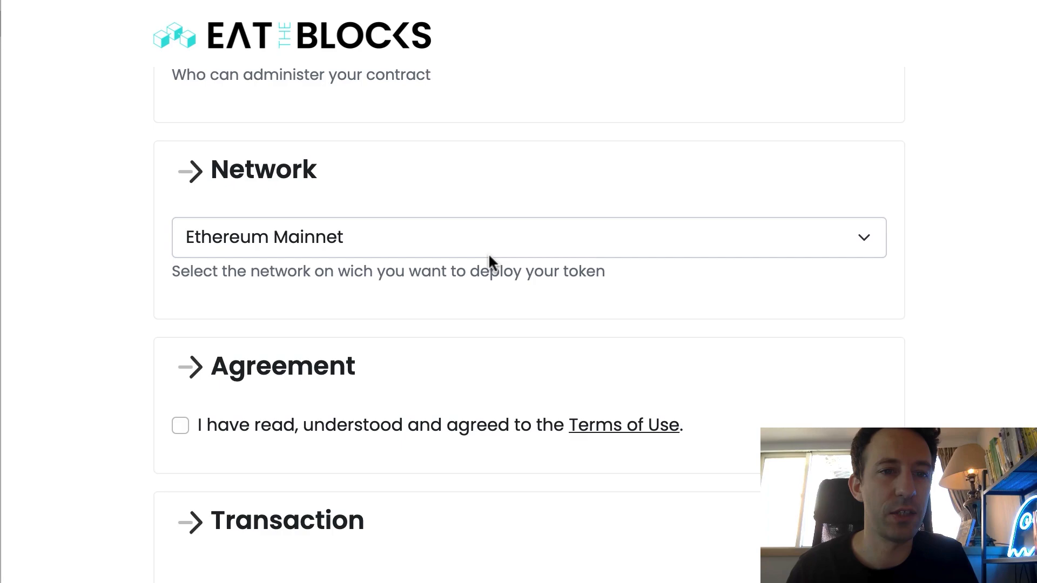
pyautogui.moveTo(443, 243)
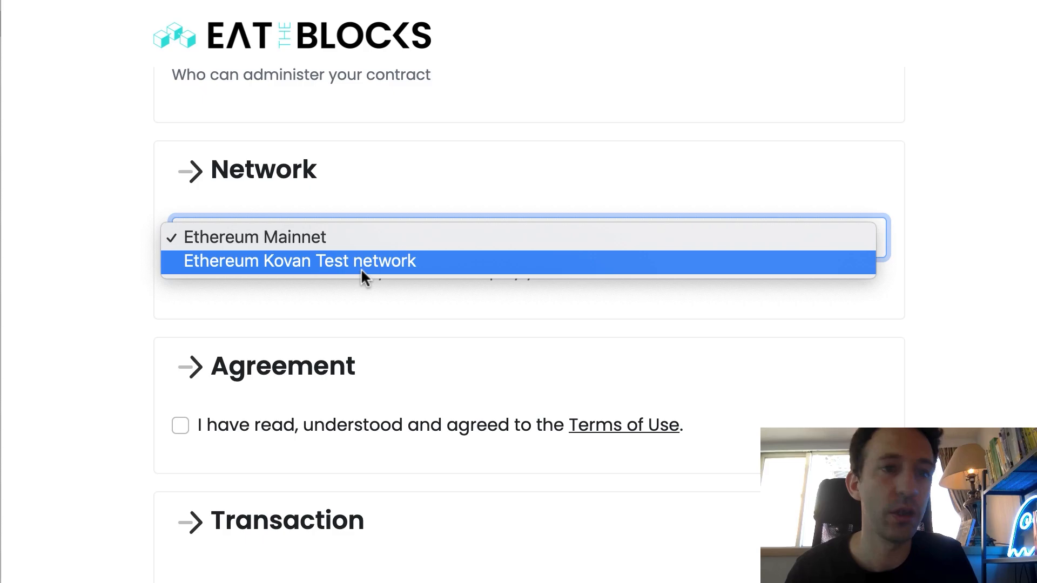
pyautogui.moveTo(337, 275)
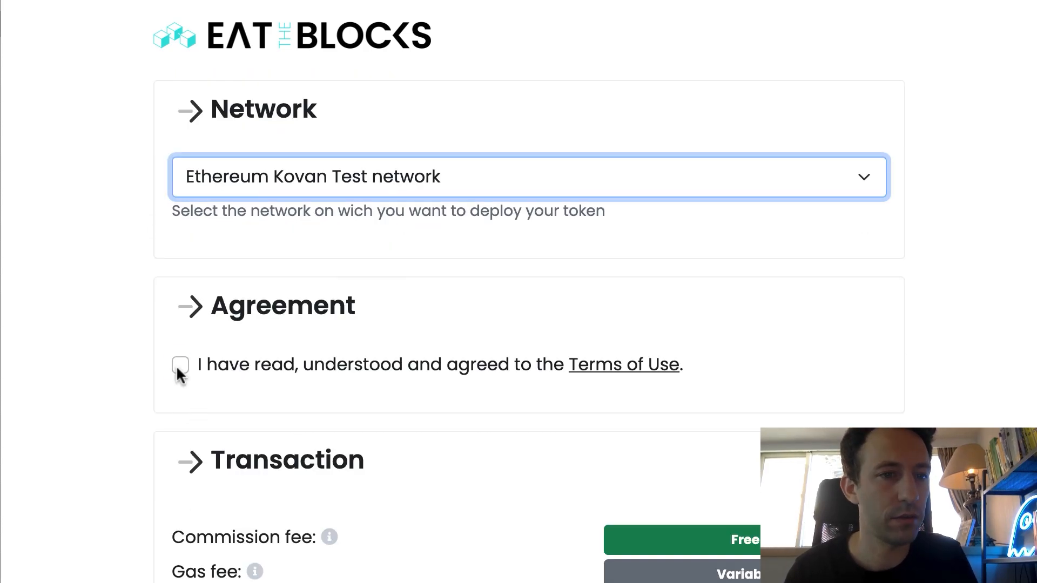
# Step: Agree to the Terms of Use with Kovan Test network selected and reach the Confirm button
pyautogui.click(180, 364)
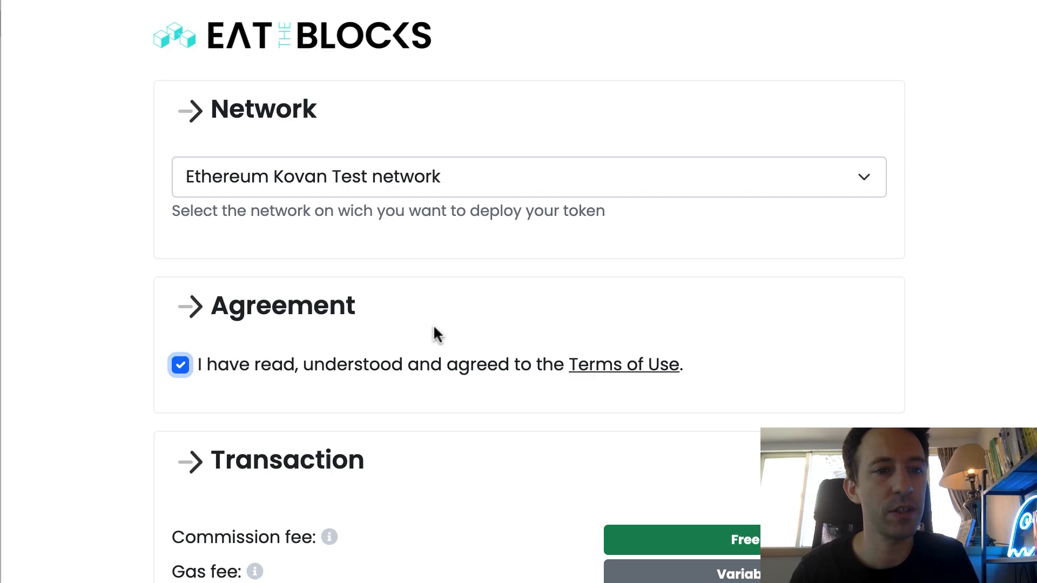
pyautogui.scroll(-3)
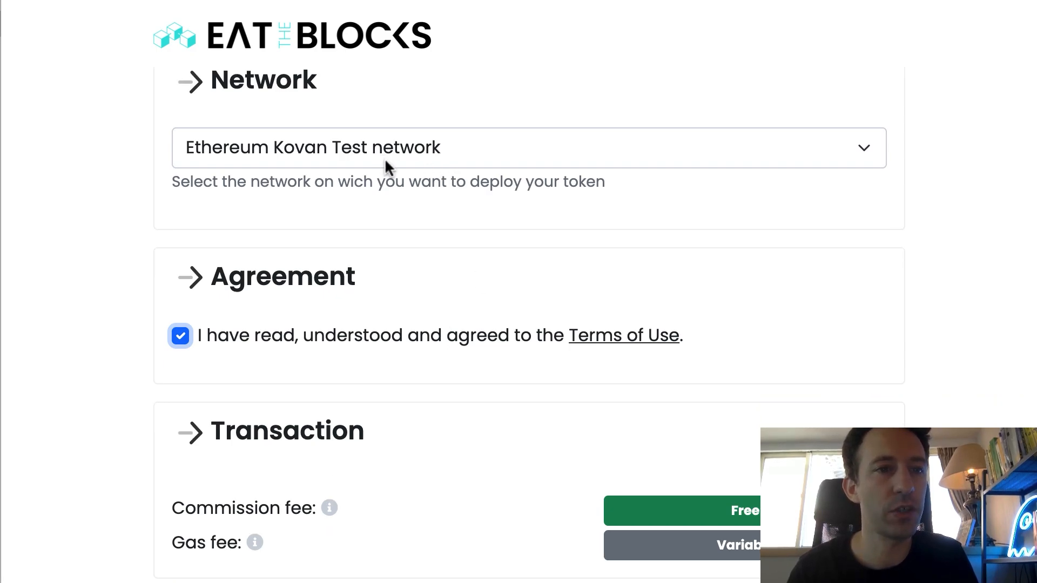
pyautogui.click(527, 147)
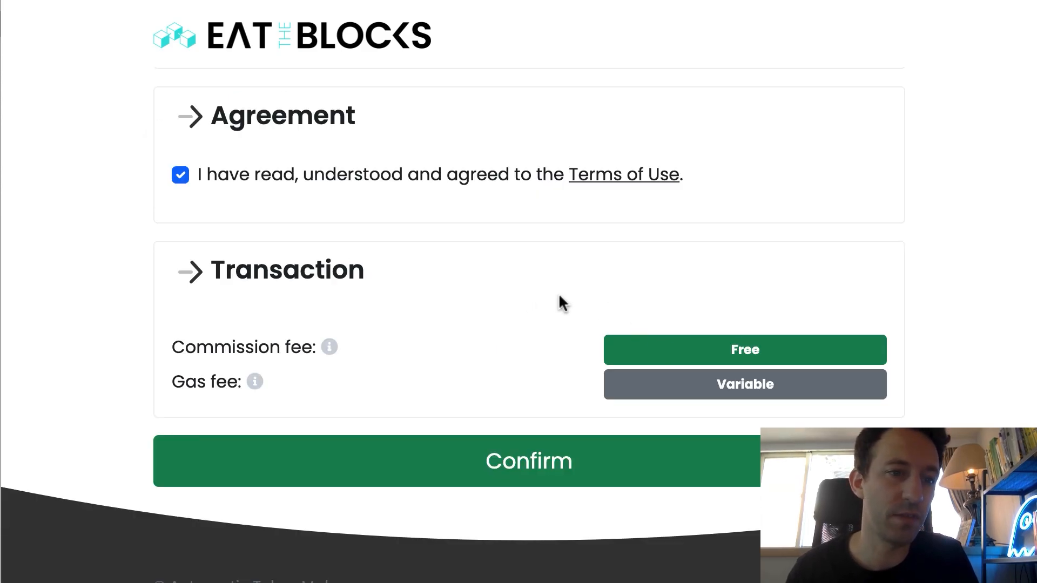
pyautogui.moveTo(255, 381)
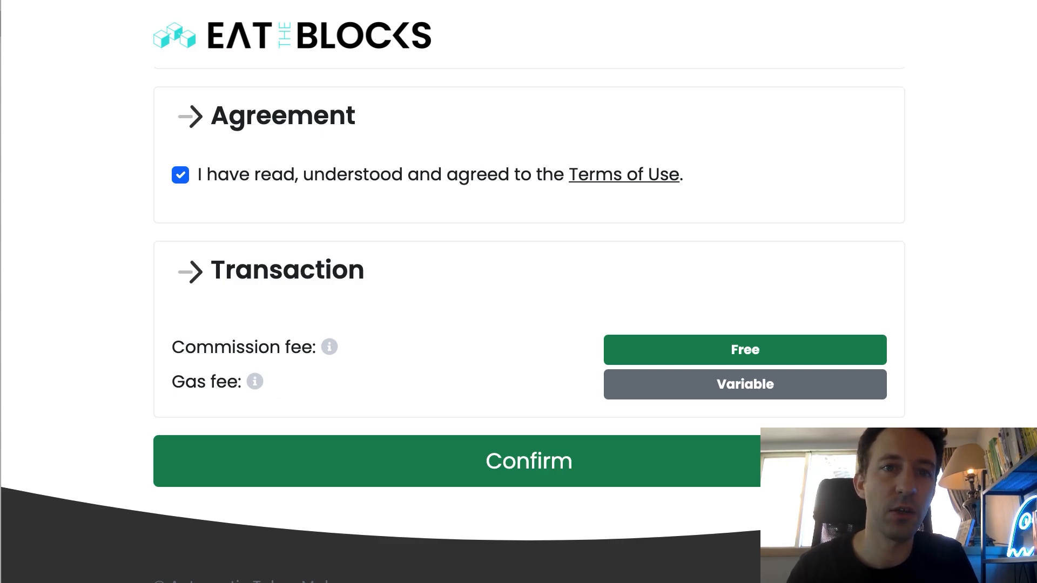
pyautogui.moveTo(464, 539)
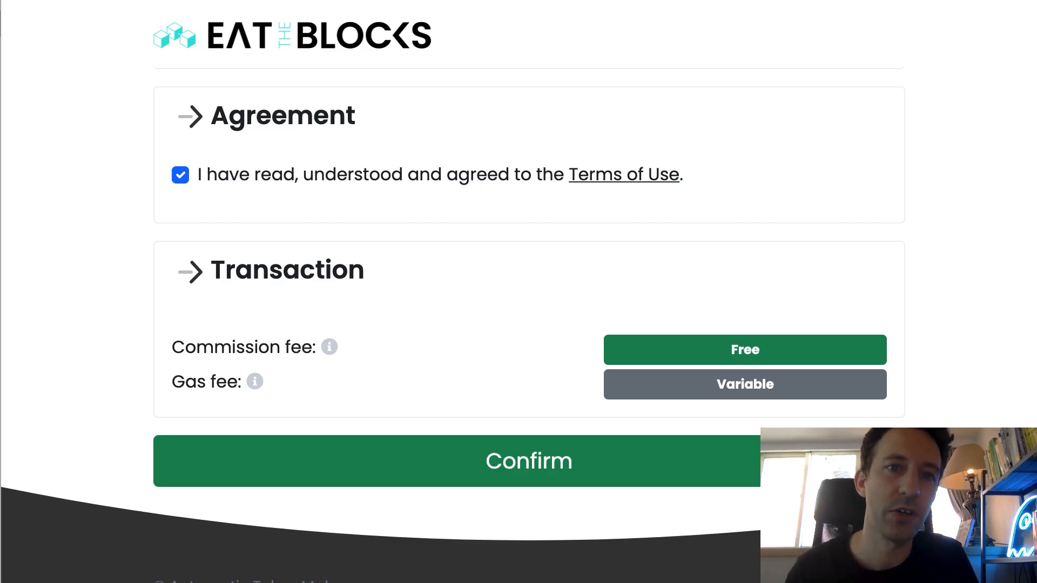
pyautogui.moveTo(589, 323)
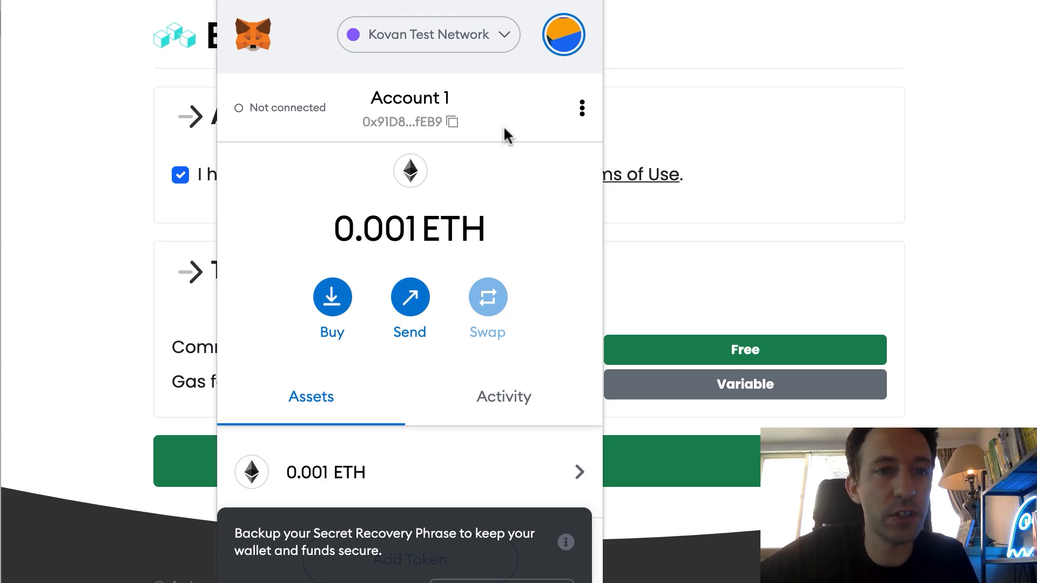
pyautogui.moveTo(516, 54)
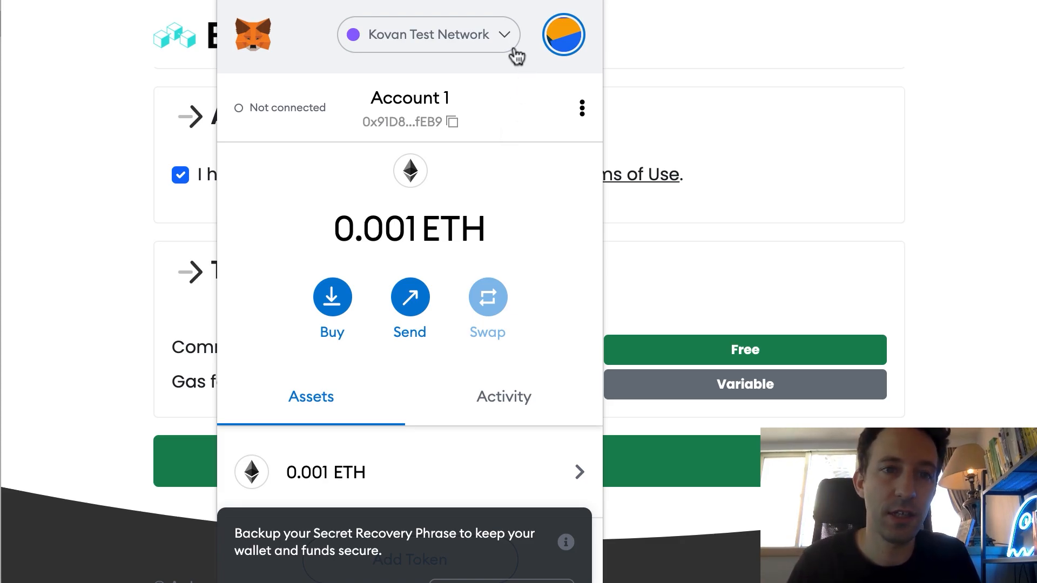
# Step: Check MetaMask is on Kovan Test Network and copy Account 1's address to the clipboard
pyautogui.click(428, 35)
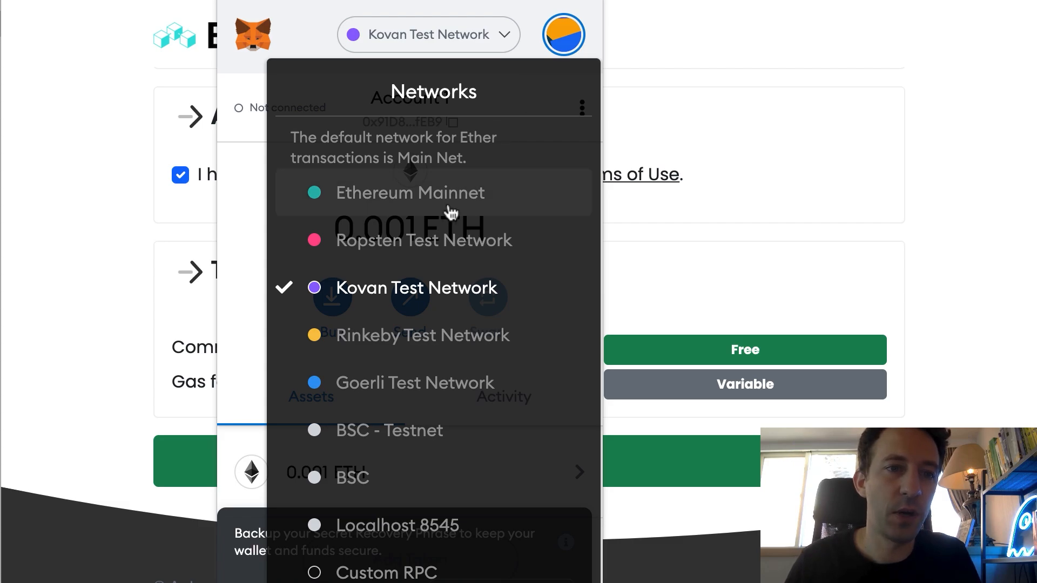
pyautogui.moveTo(393, 208)
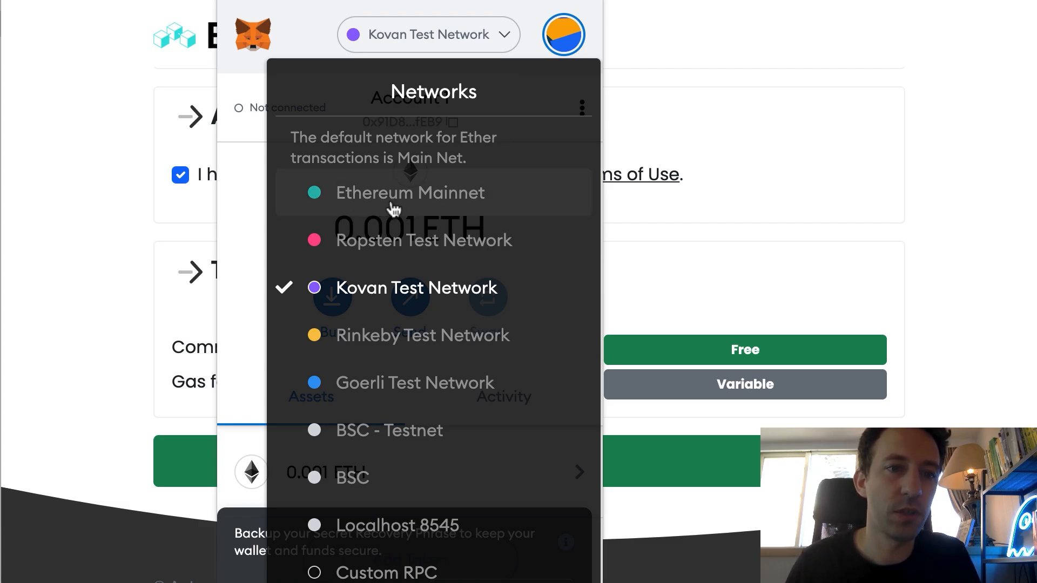
pyautogui.moveTo(427, 298)
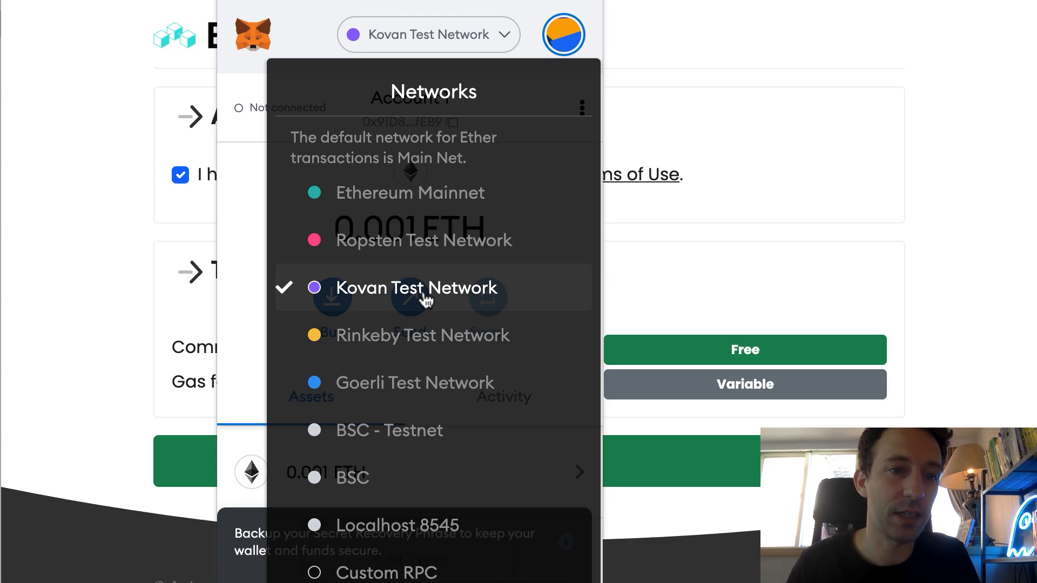
pyautogui.moveTo(440, 306)
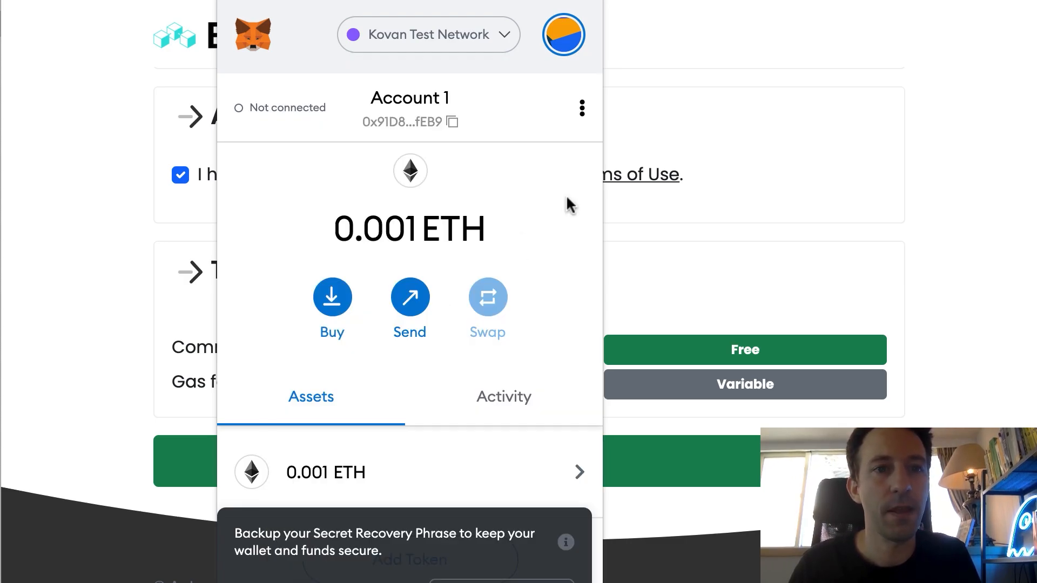
pyautogui.moveTo(453, 122)
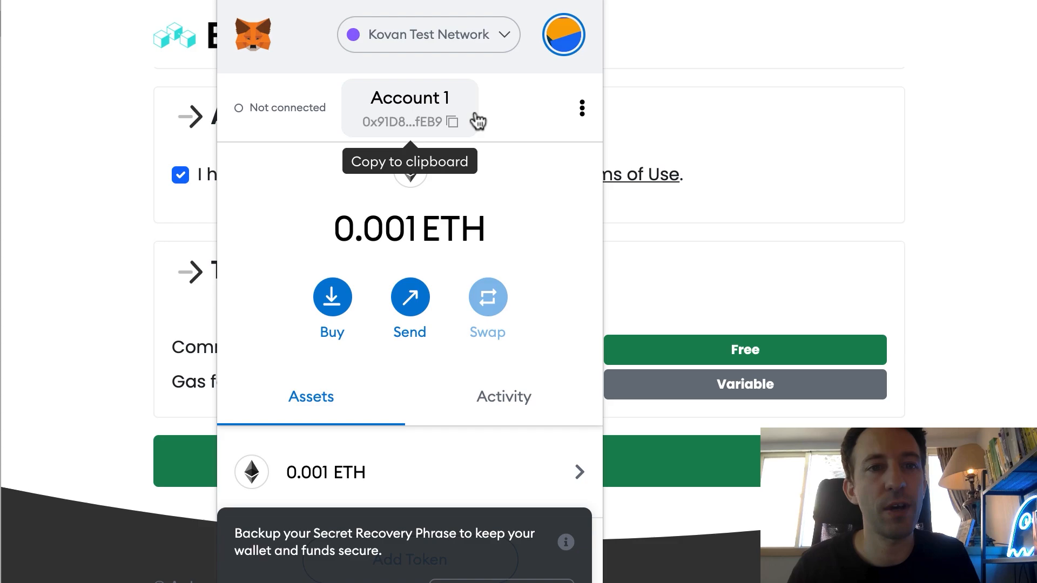
pyautogui.moveTo(433, 107)
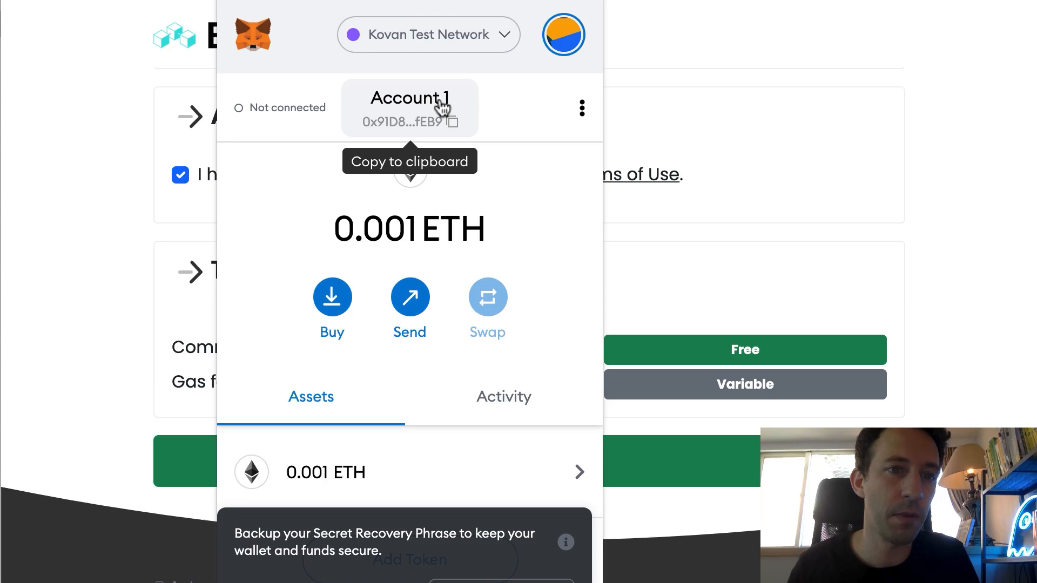
pyautogui.click(409, 108)
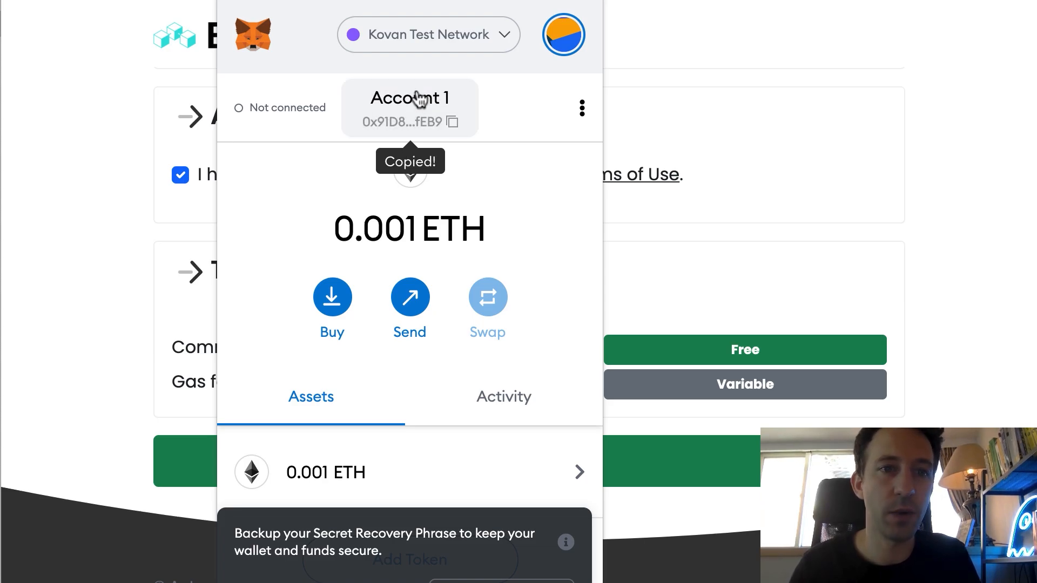
pyautogui.click(788, 211)
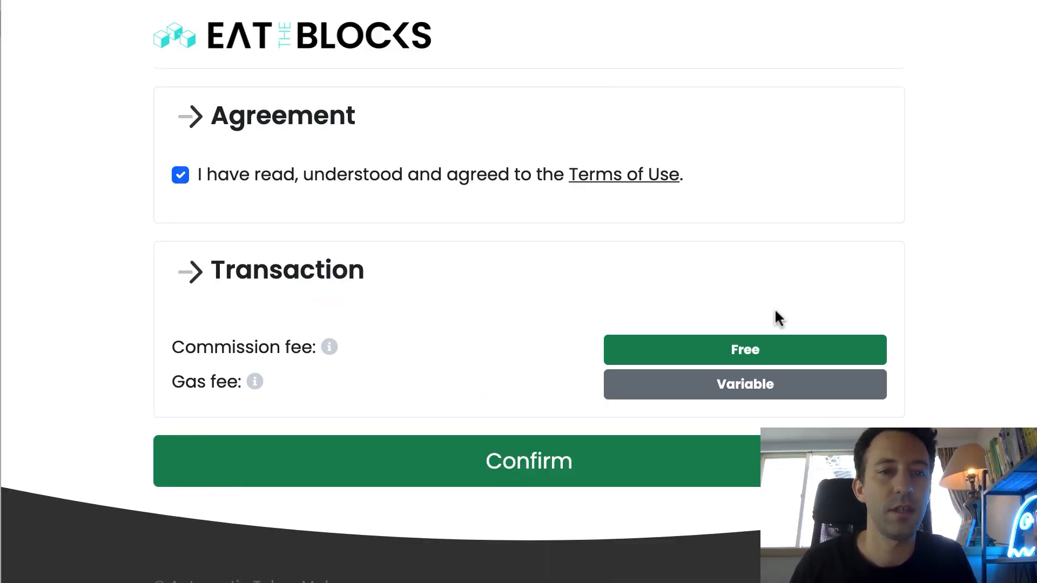
# Step: Confirm the token to submit it for deployment on Kovan
pyautogui.click(528, 461)
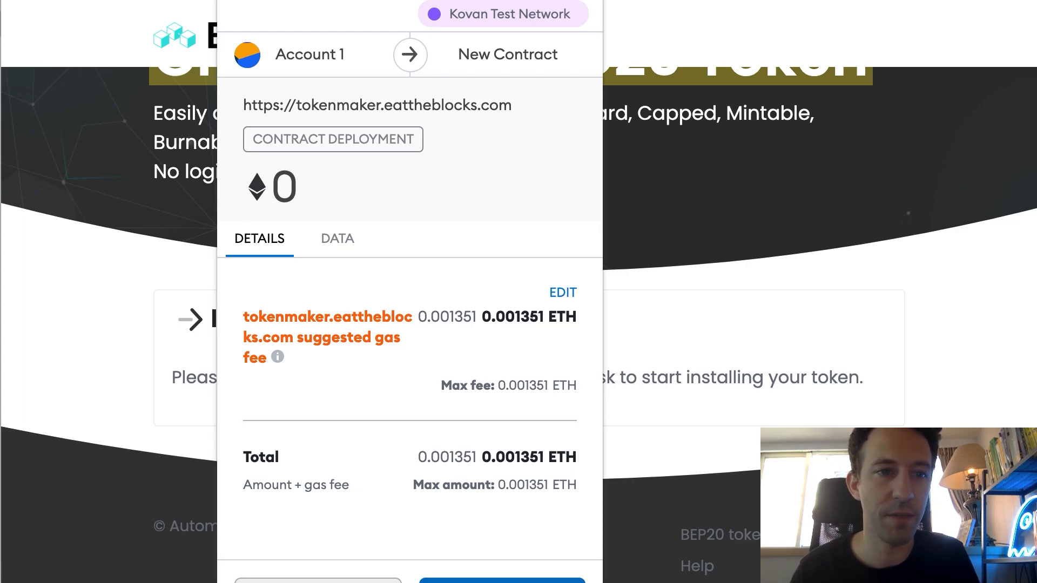
# Step: Approve the contract deployment with its 0.001351 ETH gas fee in MetaMask
pyautogui.click(501, 581)
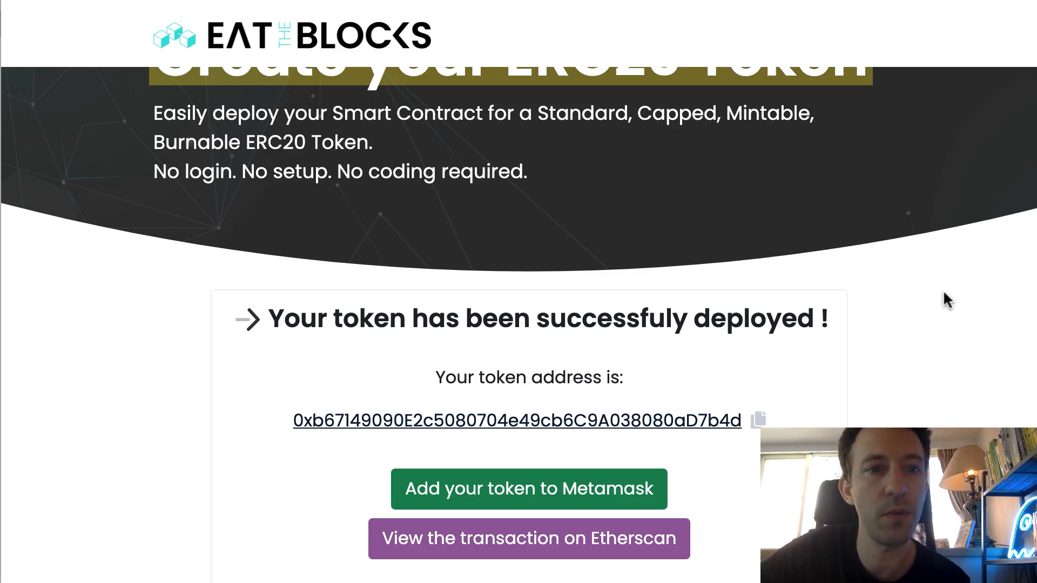
# Step: View the deployed 'My token' transaction on Kovan Etherscan from the success page
pyautogui.scroll(-3)
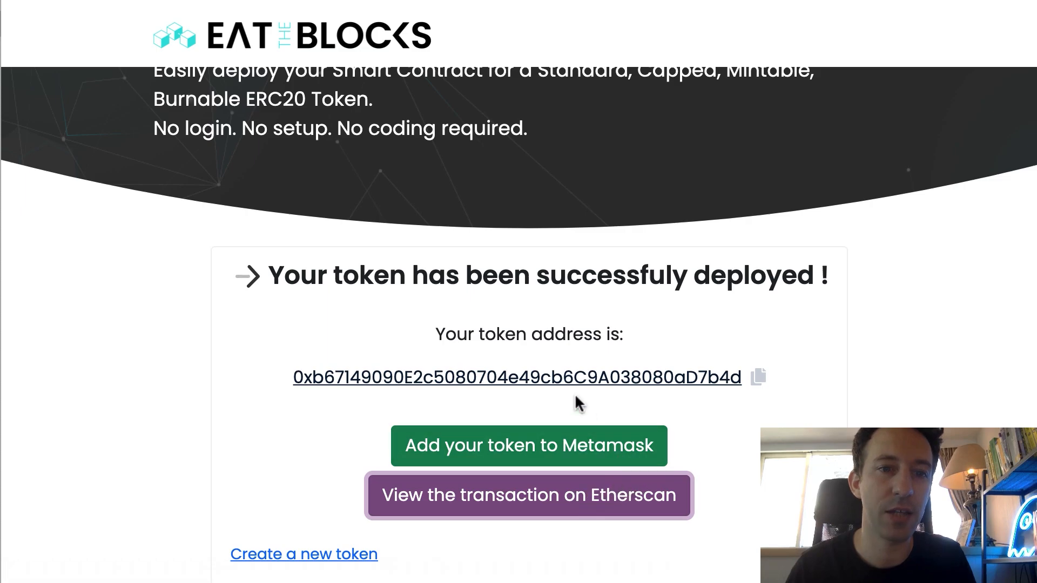
pyautogui.click(528, 495)
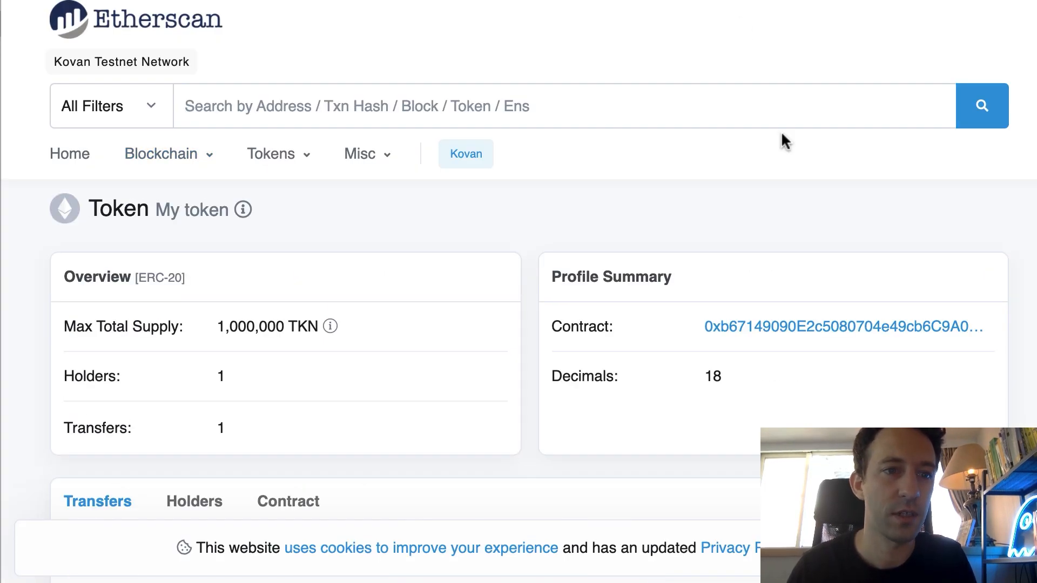
pyautogui.moveTo(699, 179)
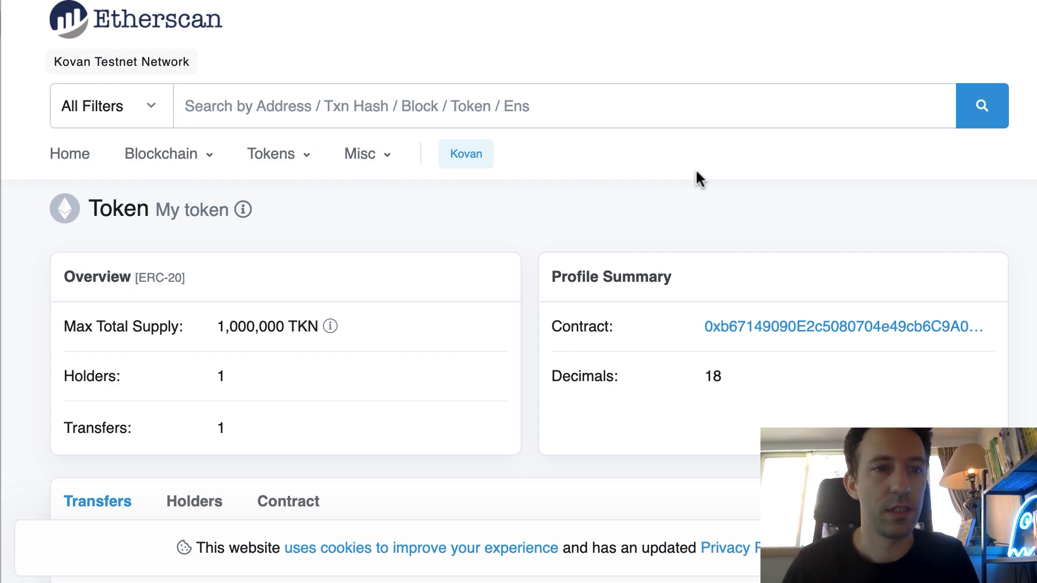
pyautogui.moveTo(585, 202)
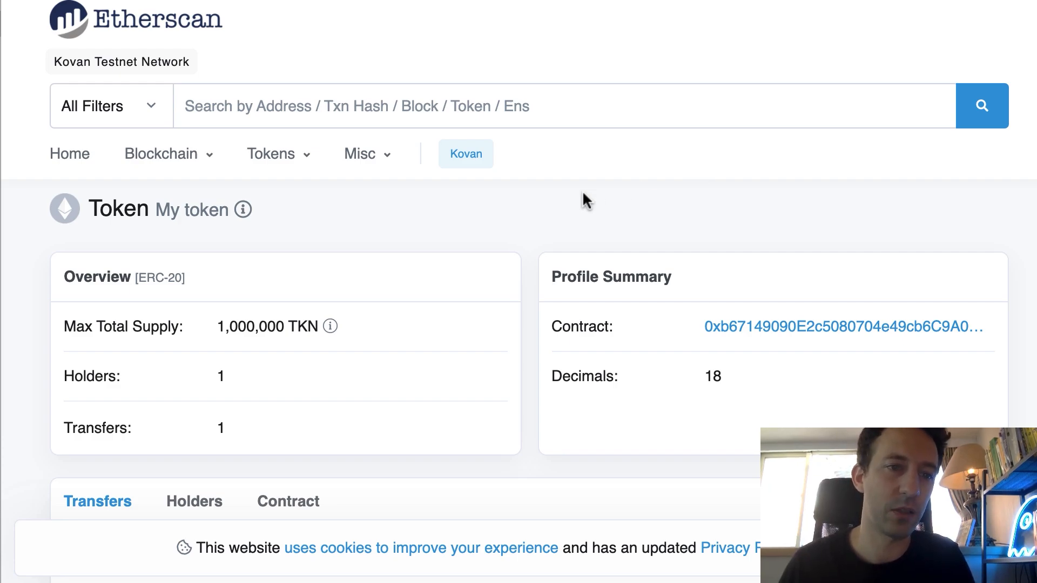
pyautogui.moveTo(357, 190)
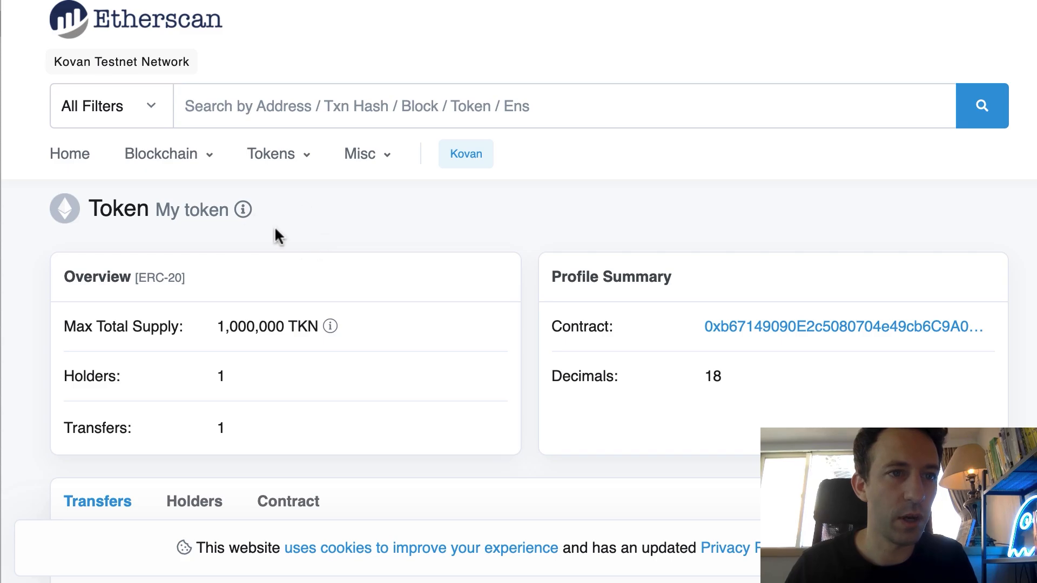
pyautogui.moveTo(364, 240)
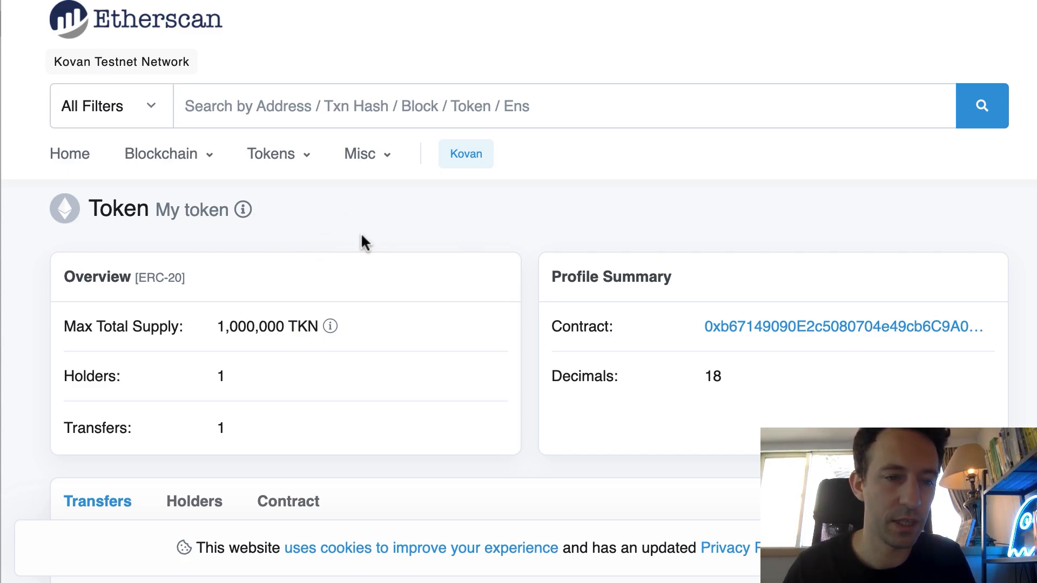
pyautogui.moveTo(333, 306)
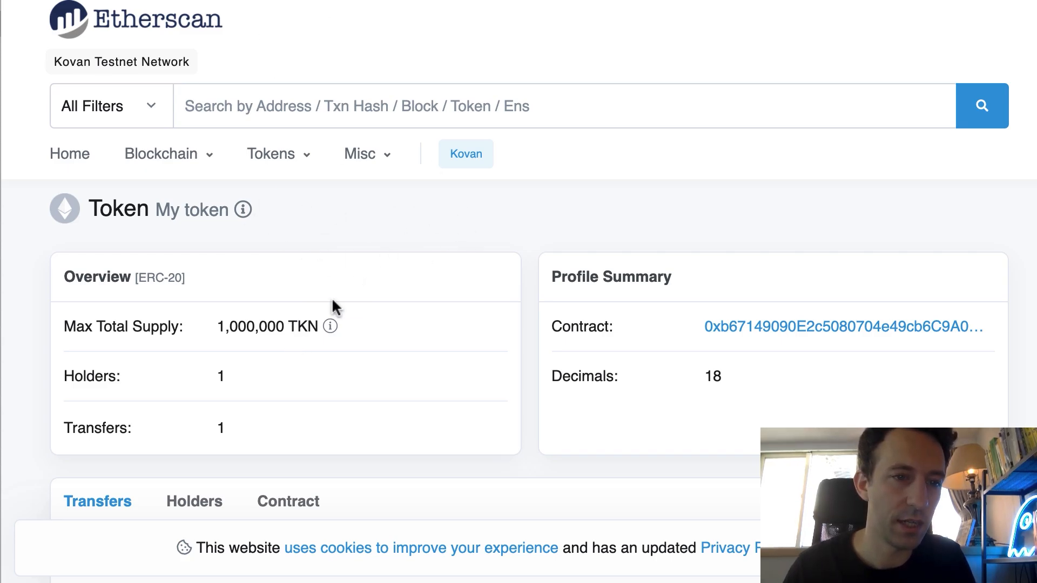
pyautogui.moveTo(300, 330)
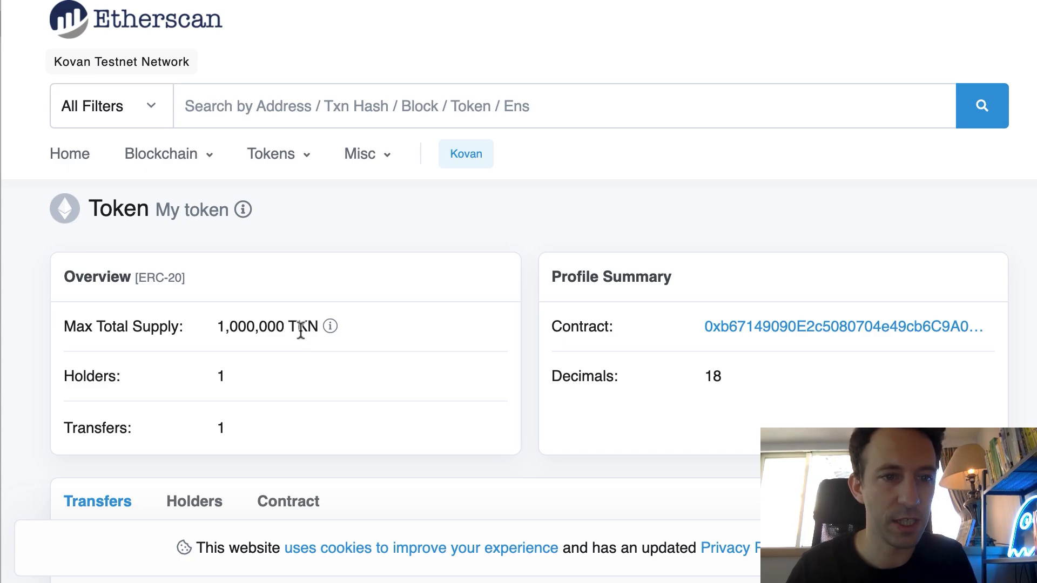
pyautogui.scroll(-3)
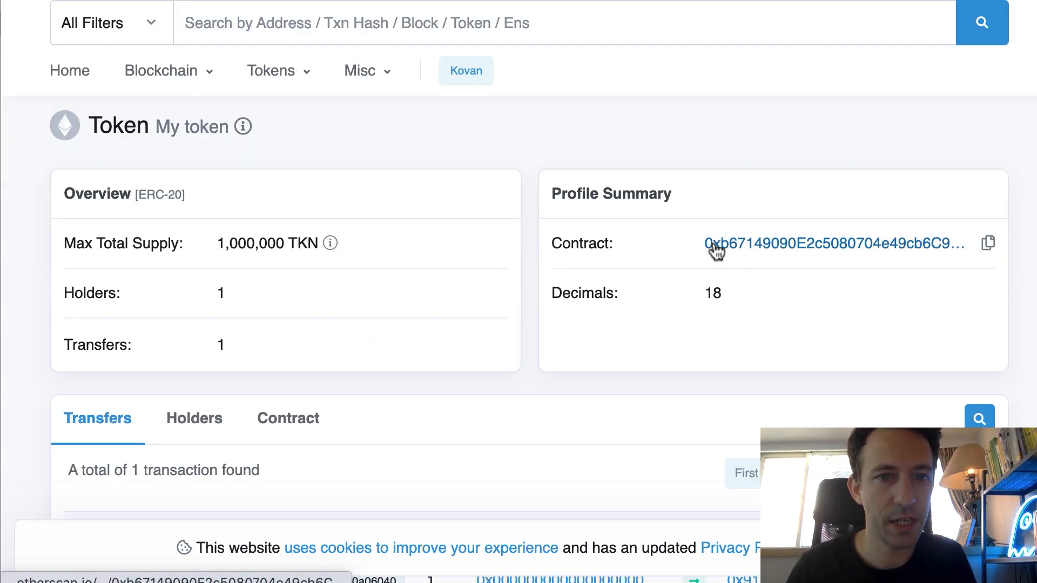